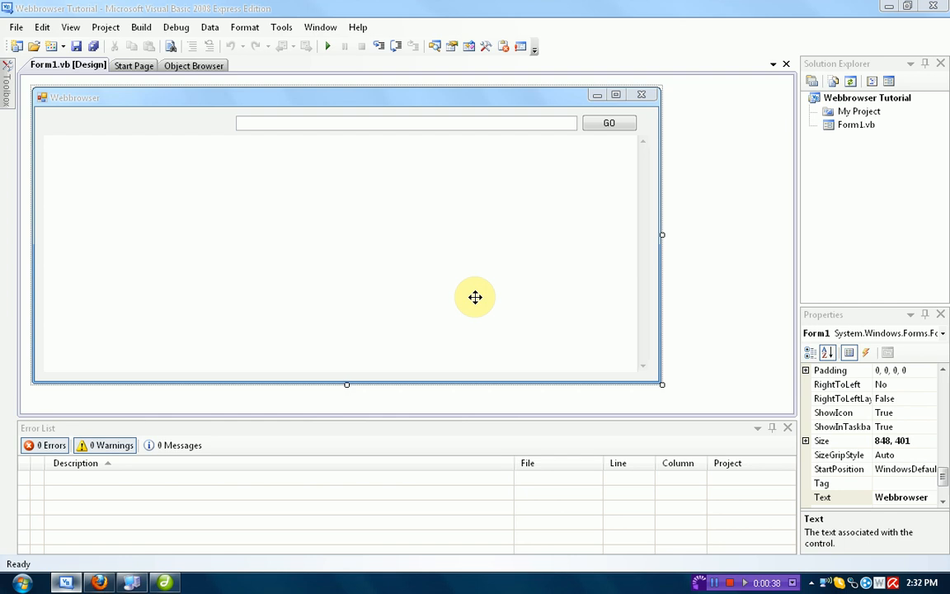
After checking Firefox's navigation controls, place new buttons in a row beside the address box.
left_click(98, 583)
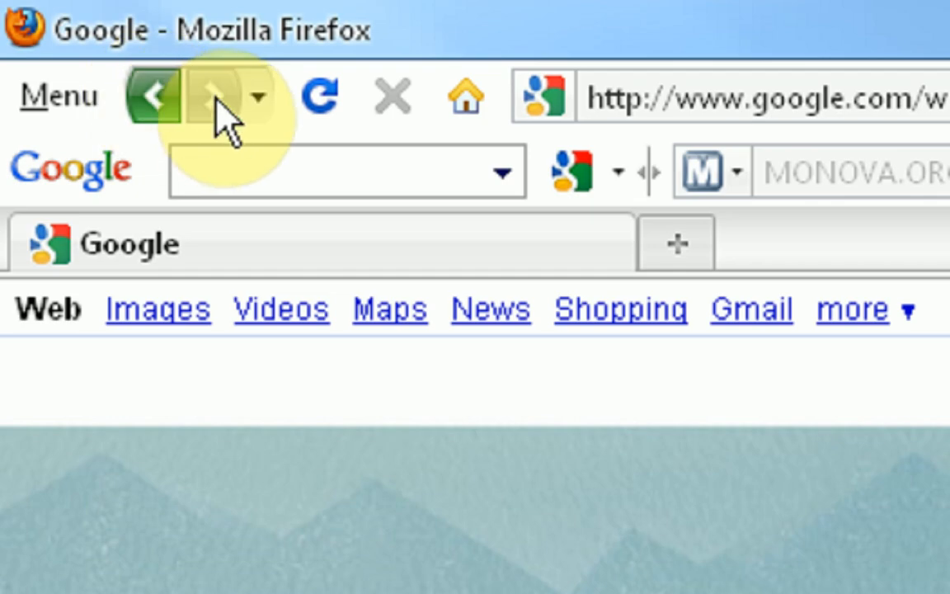
mouse_move(400, 107)
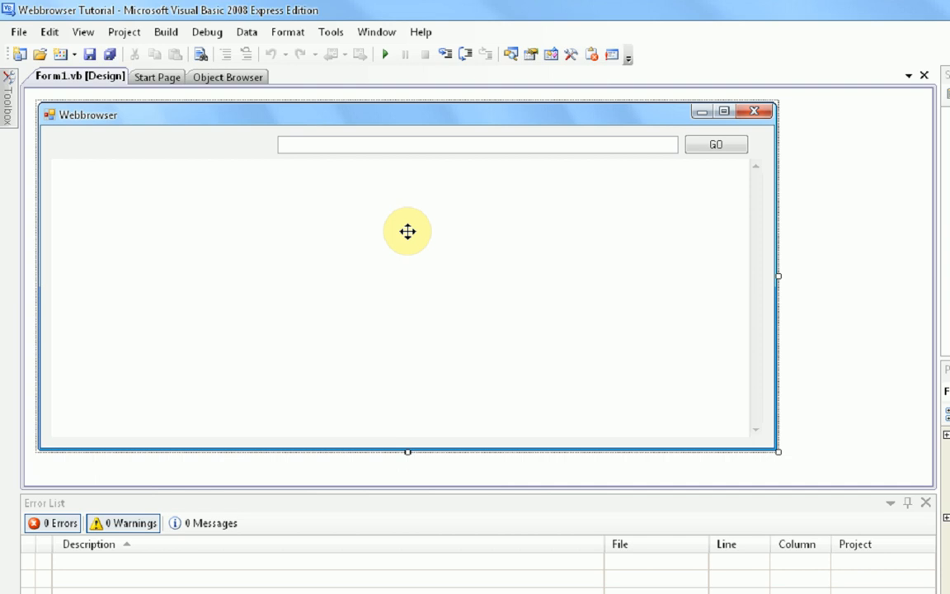
mouse_move(7, 208)
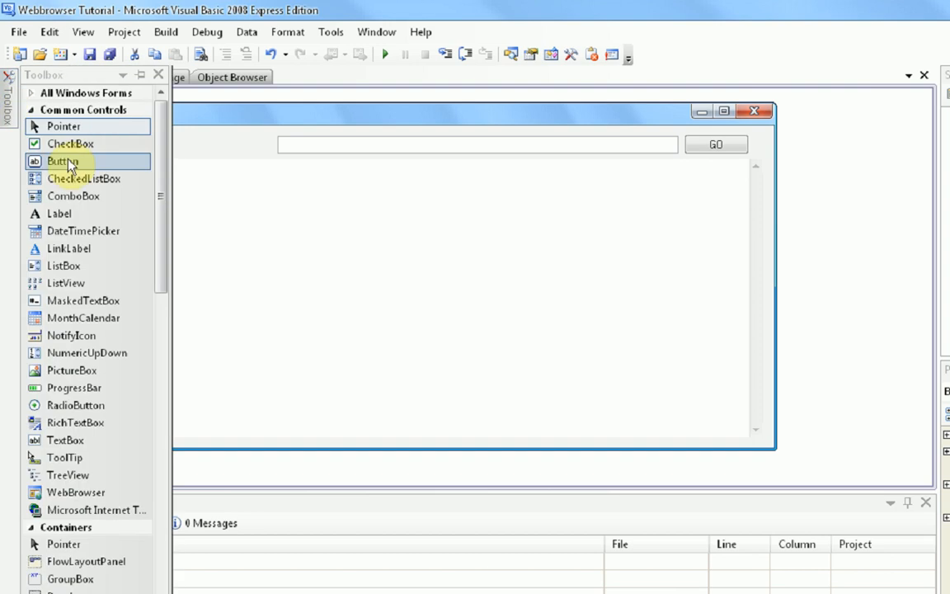
left_click_drag(61, 160, 101, 163)
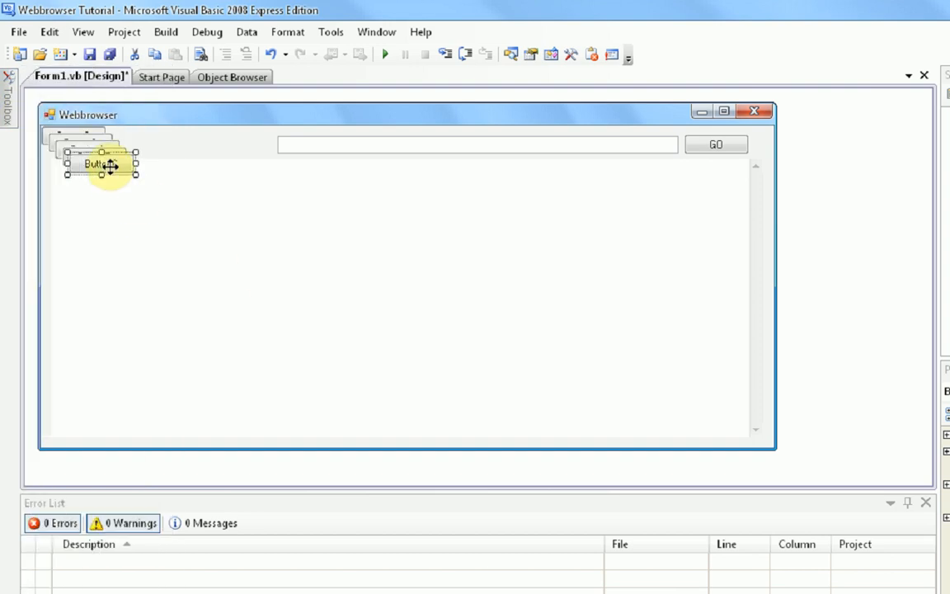
left_click_drag(99, 164, 231, 144)
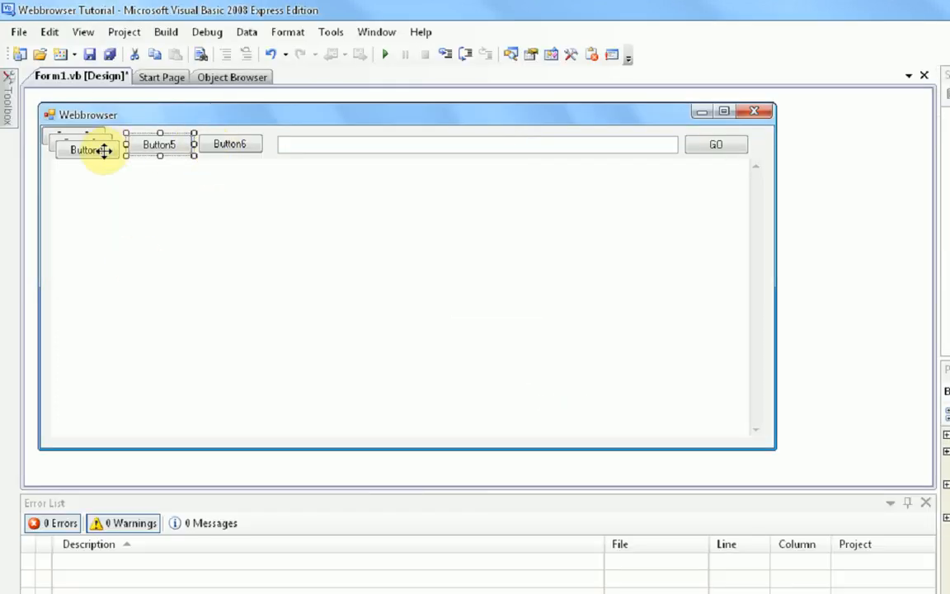
Caption the selected button 'Home' and select the next button to rename.
left_click(229, 143)
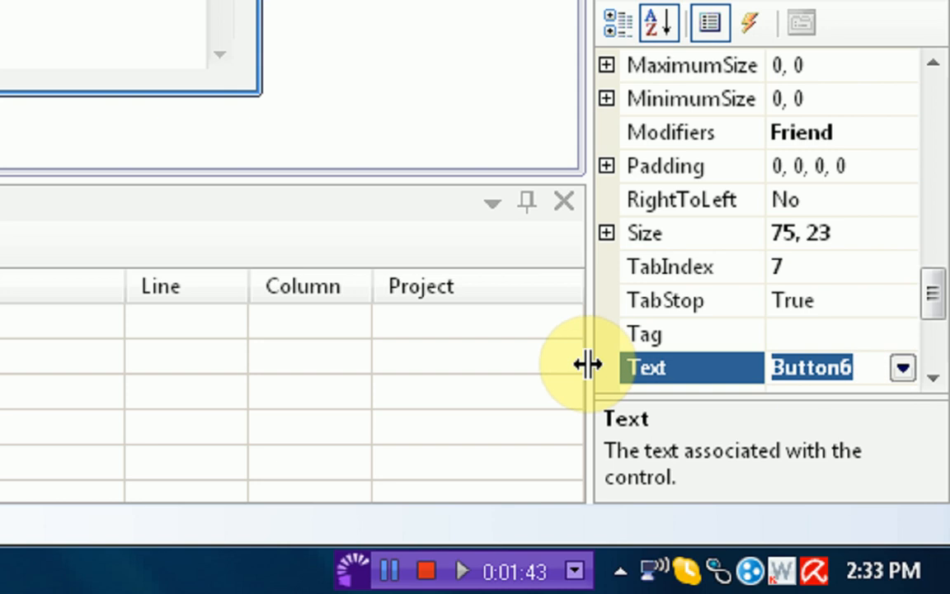
type("Home")
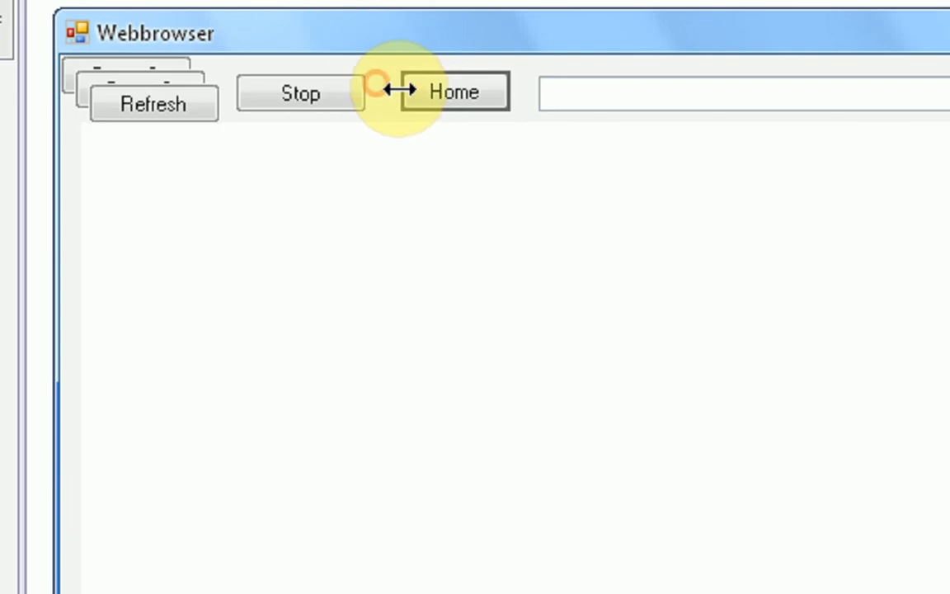
left_click(472, 91)
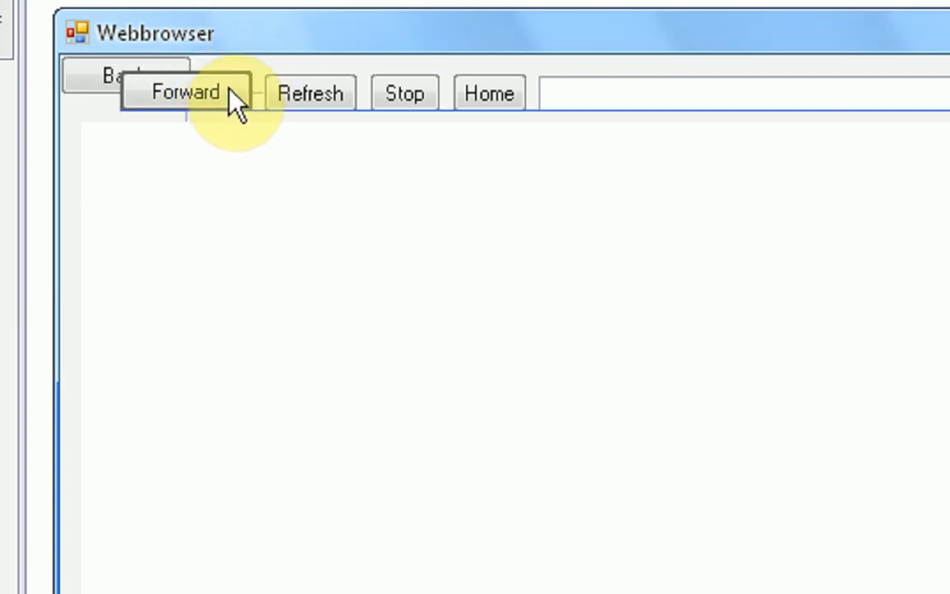
Move Back out of the stack and settle it left of Forward in the button row.
left_click_drag(128, 77, 146, 215)
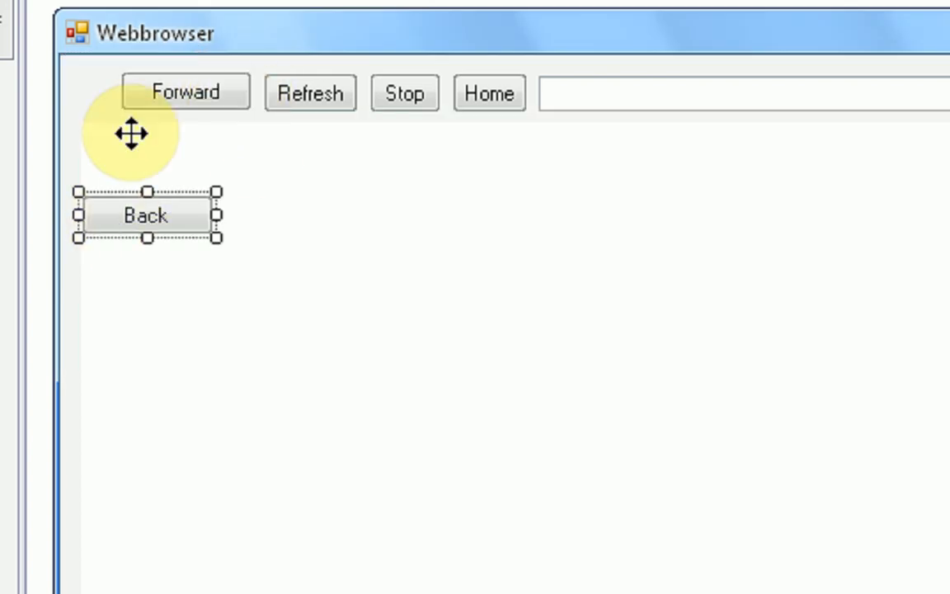
left_click(185, 92)
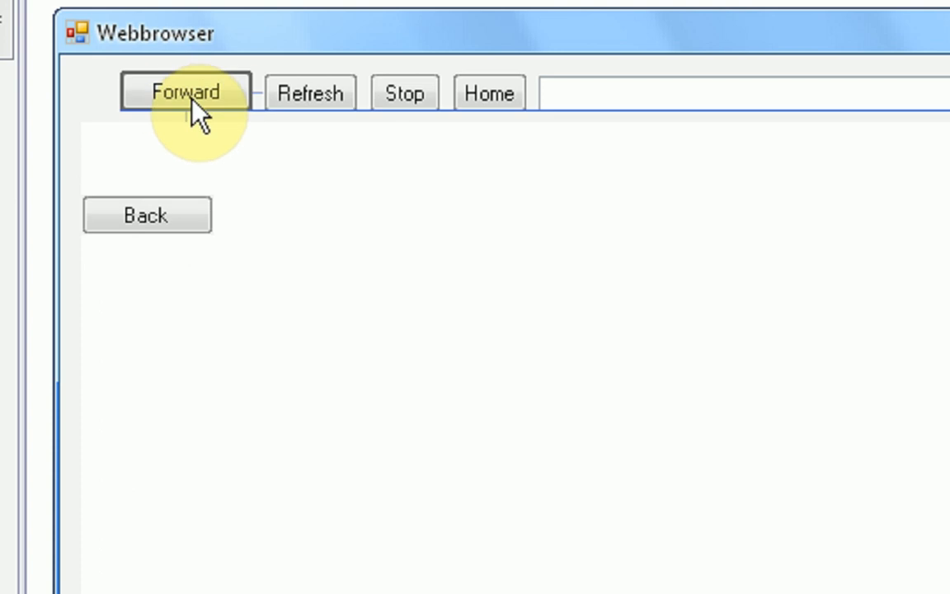
left_click(185, 92)
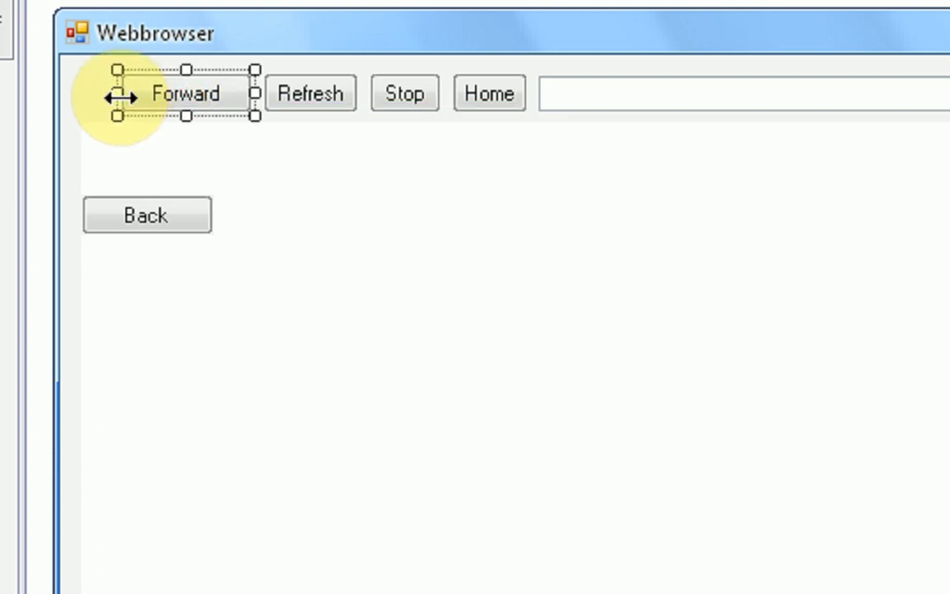
left_click(147, 214)
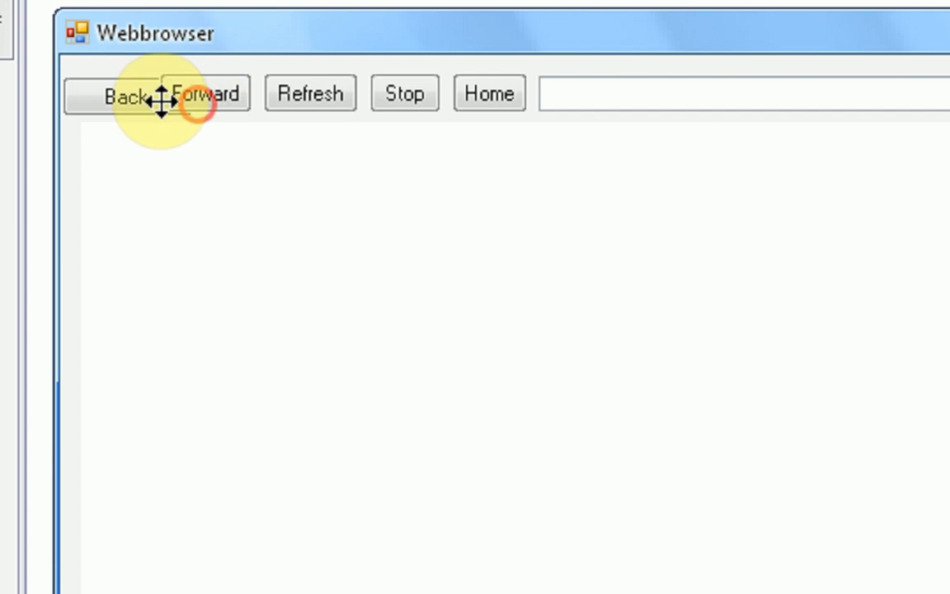
left_click(117, 93)
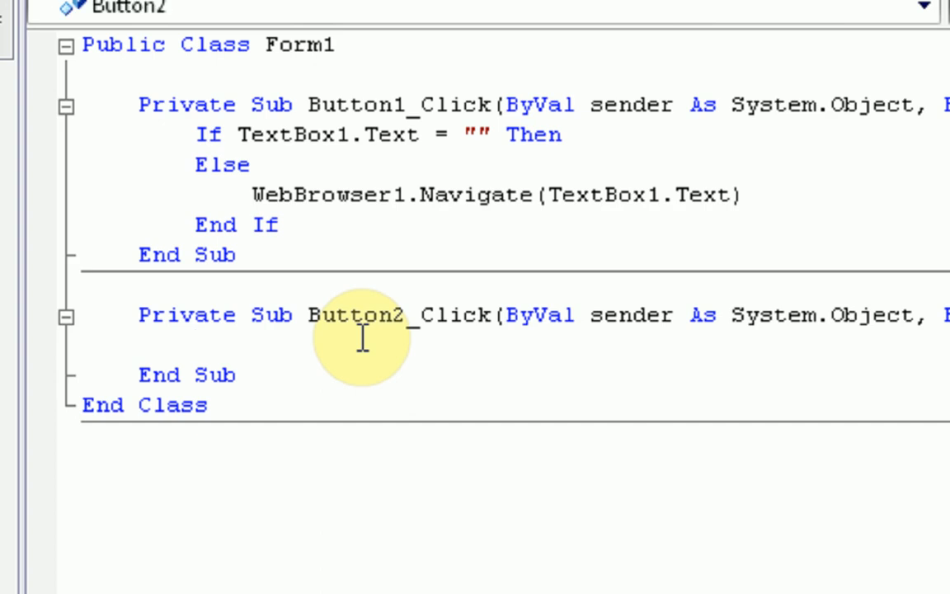
Write WebBrowser1.GoBack() inside the empty Button2 click handler via IntelliSense.
left_click(195, 346)
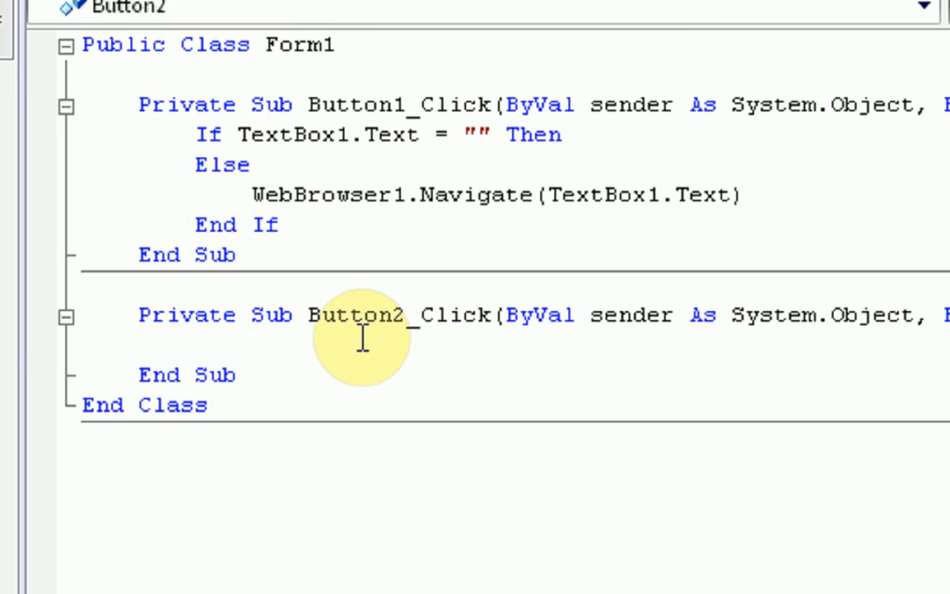
left_click(195, 346)
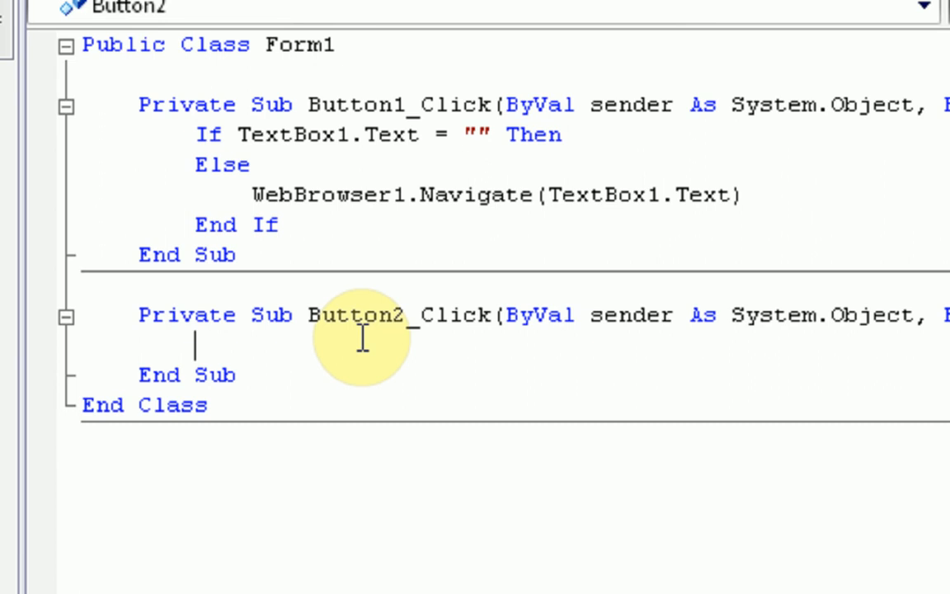
type("webbrowser1")
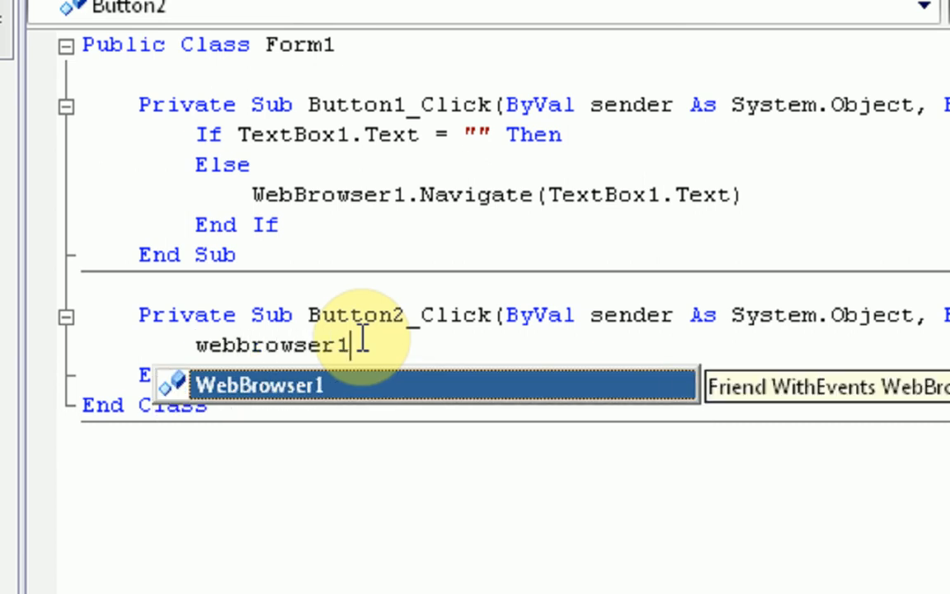
type(".")
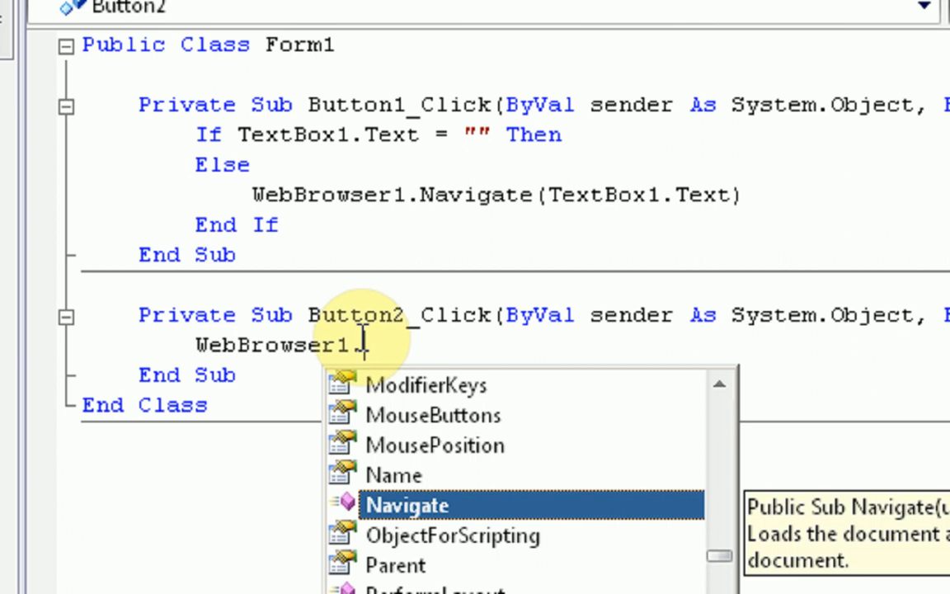
type("goba")
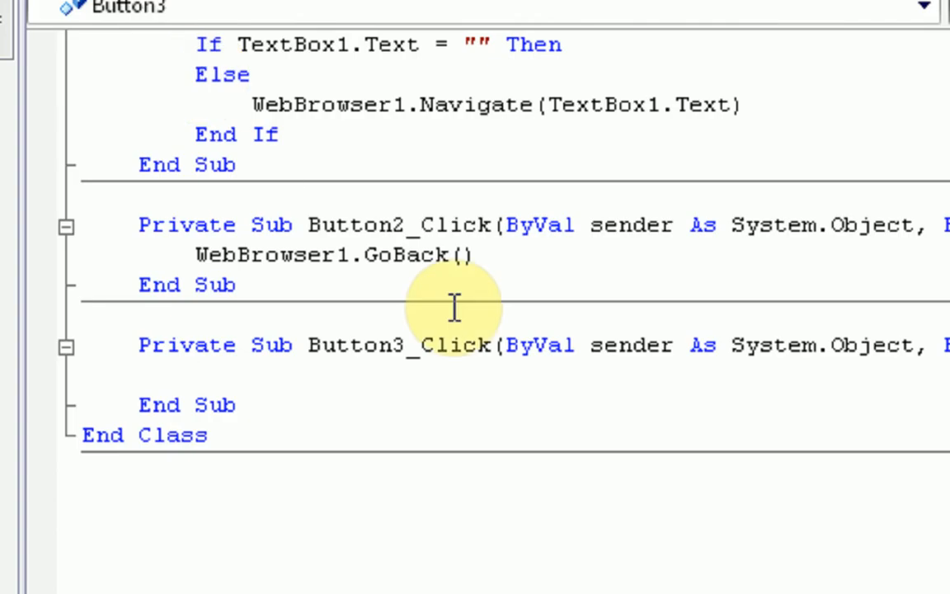
Make Button3 call WebBrowser1.GoForward() and Button4 call WebBrowser1.Refresh().
type("webbrows")
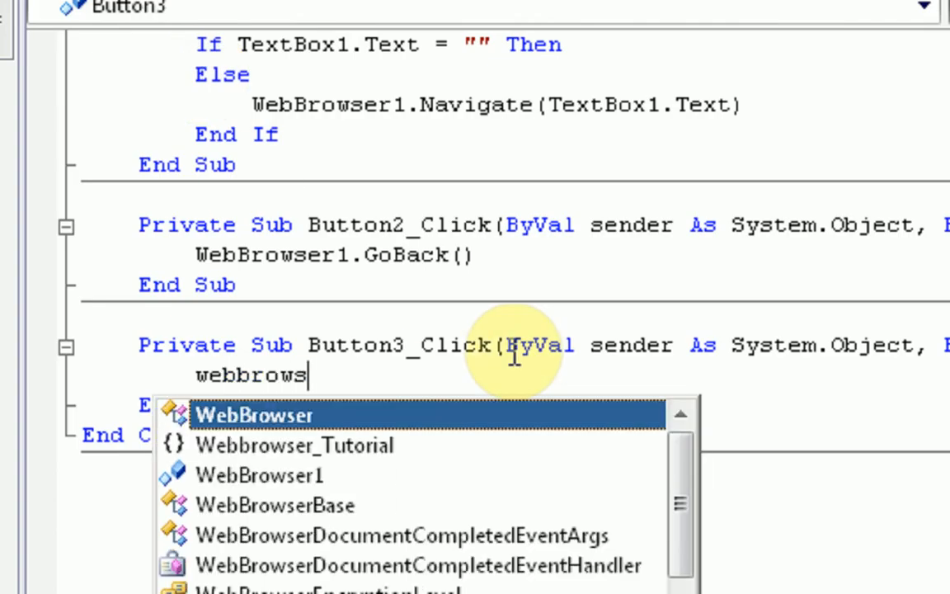
type("WebBrowser1.gof")
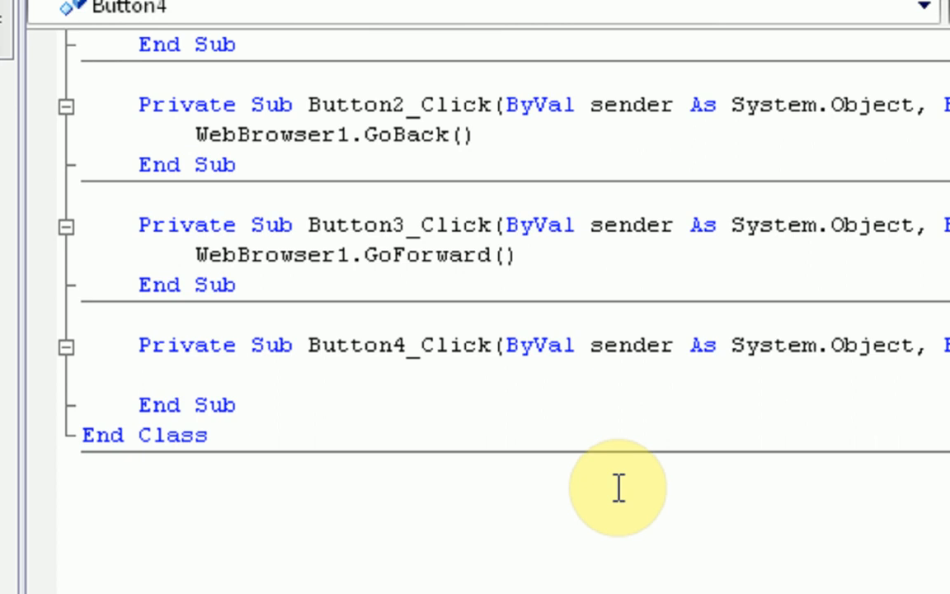
type("webbrows")
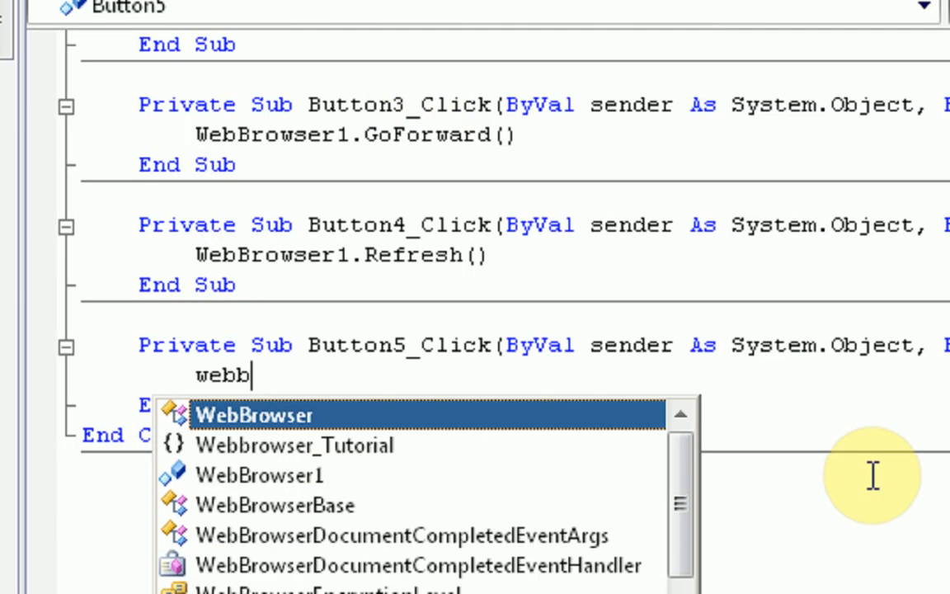
type("rowser1.Stop(")
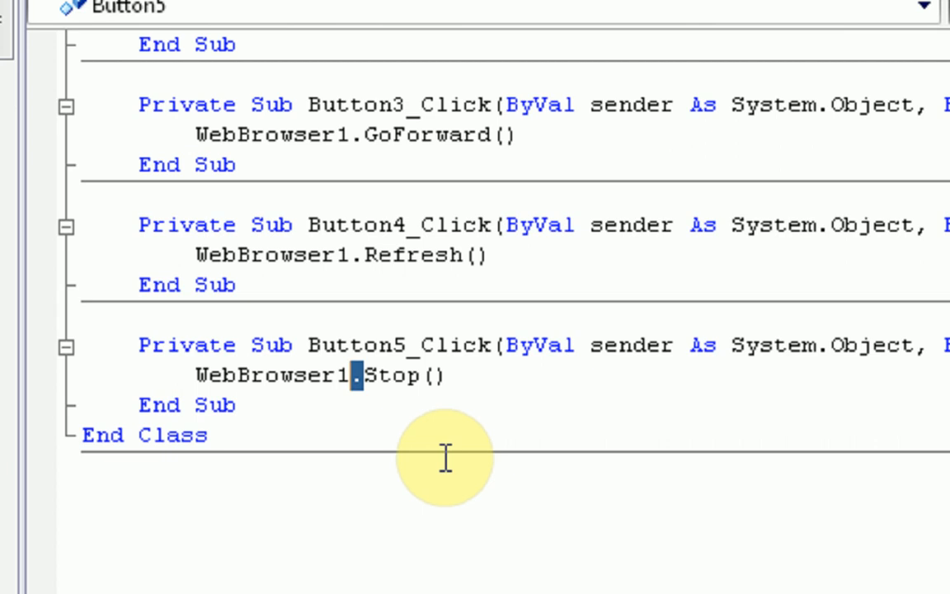
Make Button5 call WebBrowser1.Stop() and Button6 call WebBrowser1.GoHome().
double_click(400, 375)
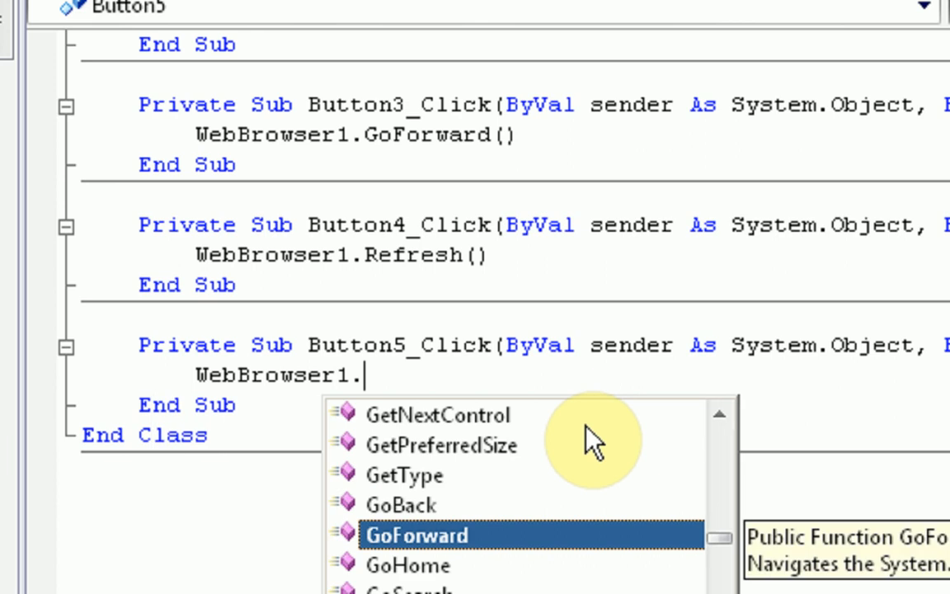
type("sto")
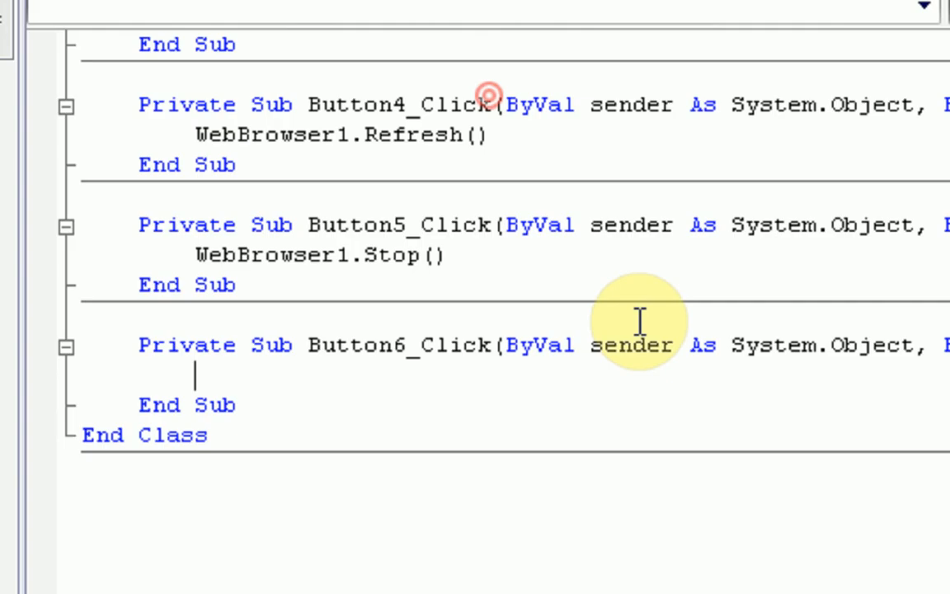
type("webbrows")
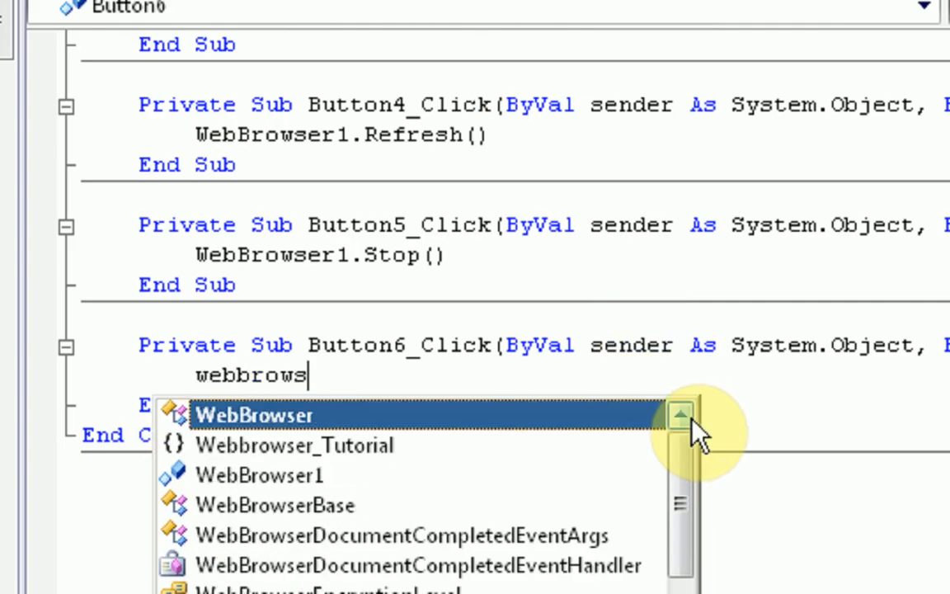
type("WebBrowser1.gohome(")
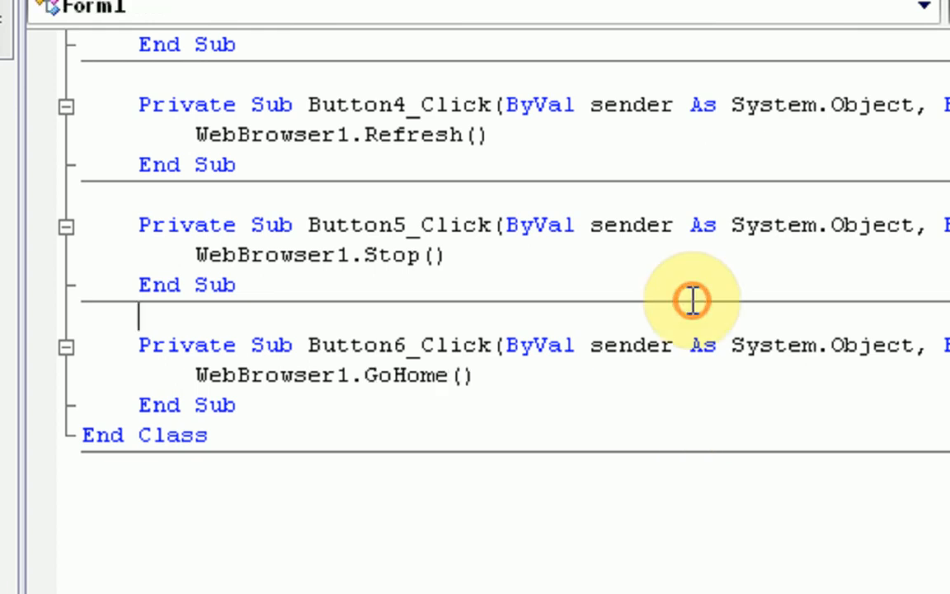
mouse_move(871, 420)
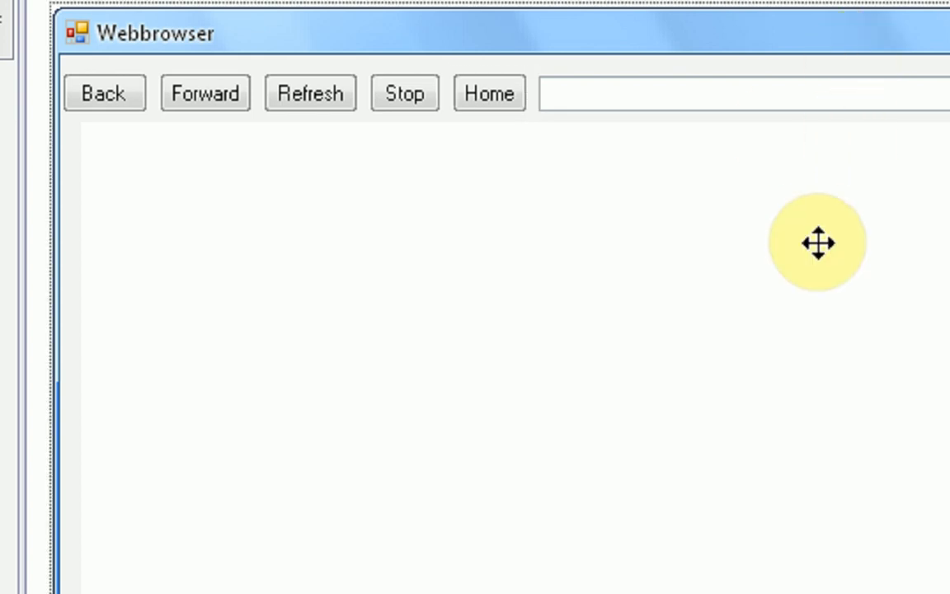
mouse_move(819, 265)
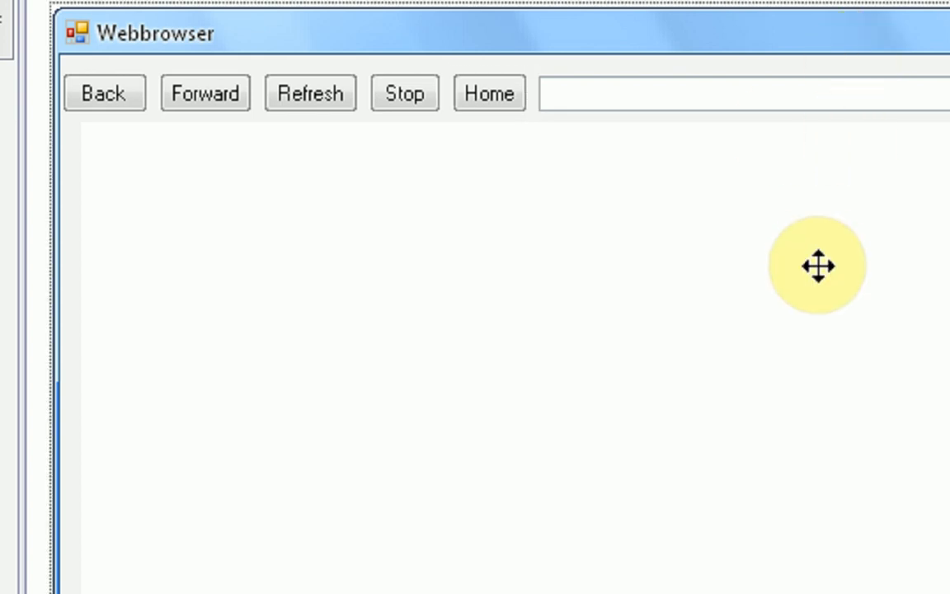
mouse_move(739, 355)
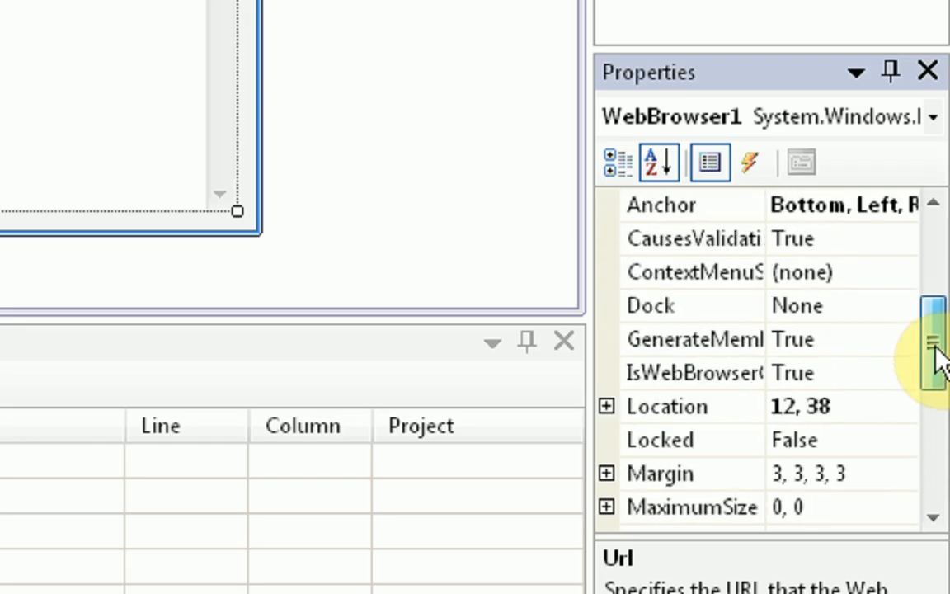
Scroll the Properties window to Url and start entering the starting web address.
scroll("down", 3)
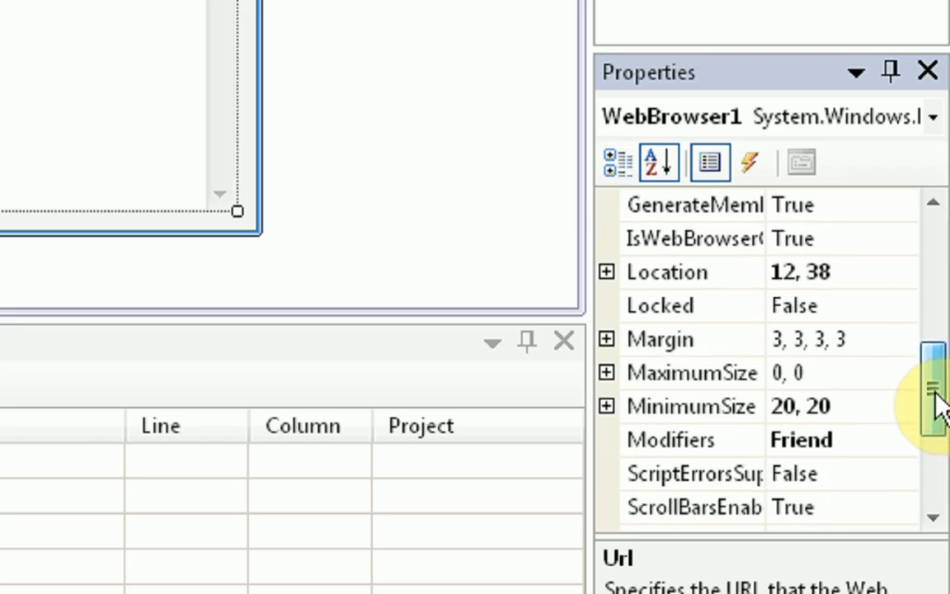
scroll("down", 3)
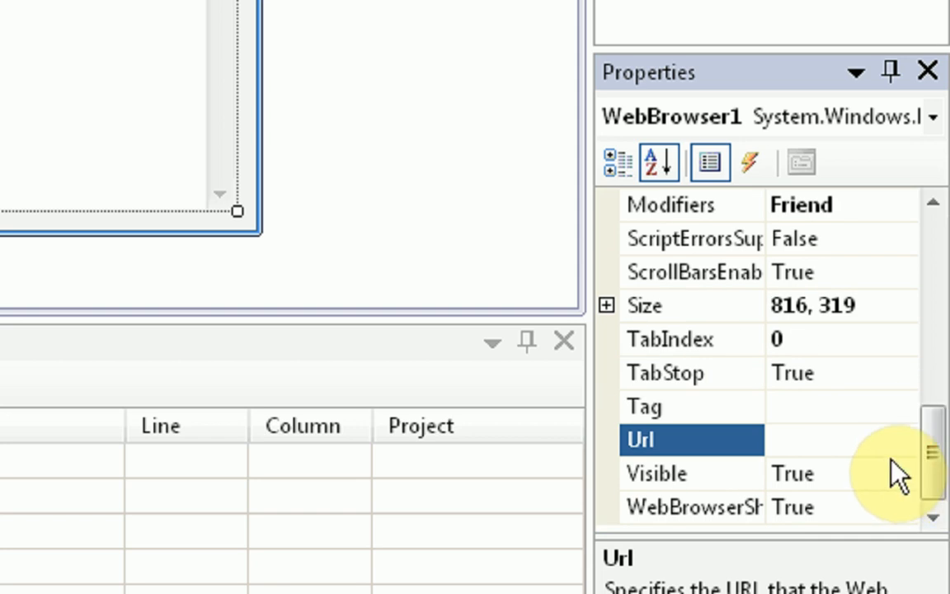
mouse_move(869, 441)
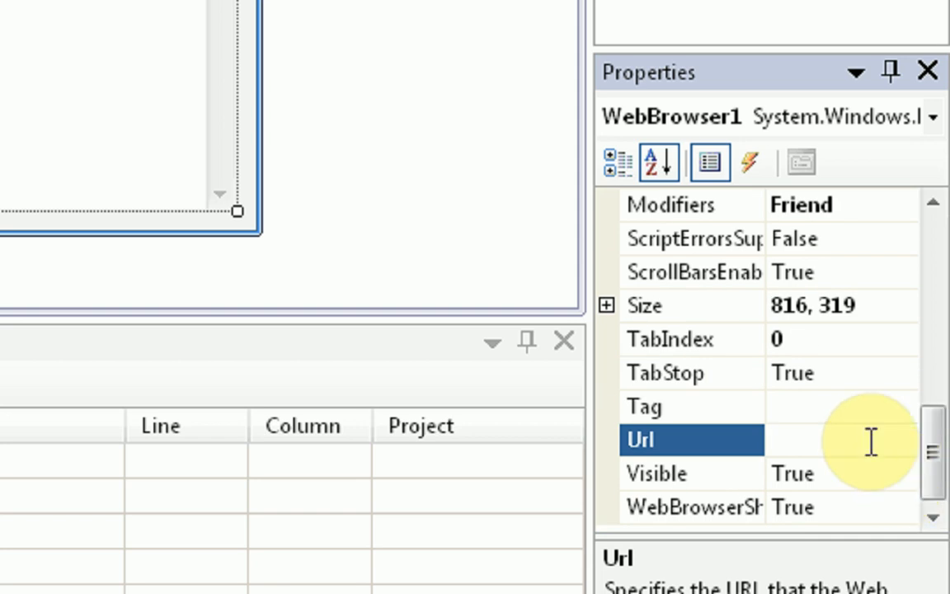
type("ht")
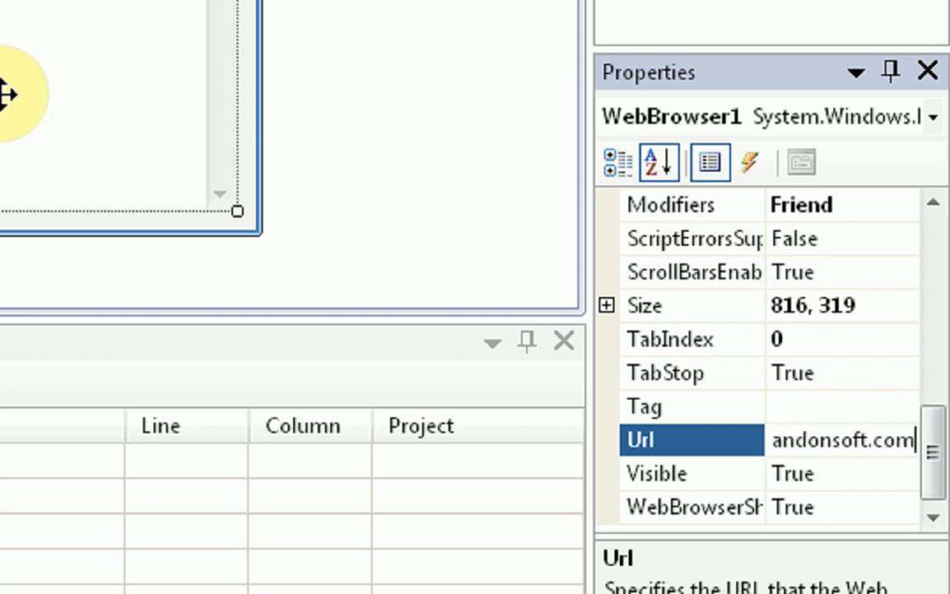
mouse_move(264, 16)
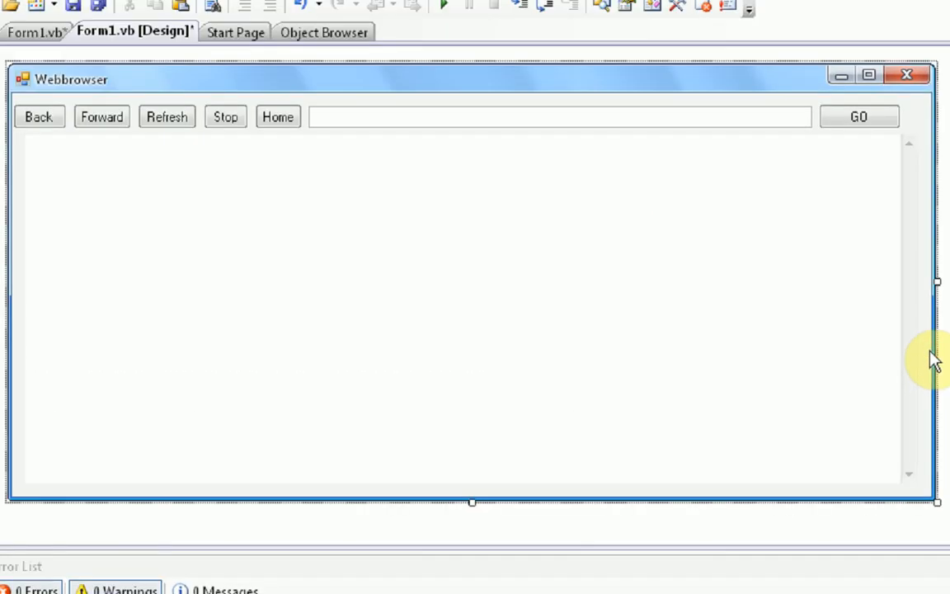
mouse_move(861, 114)
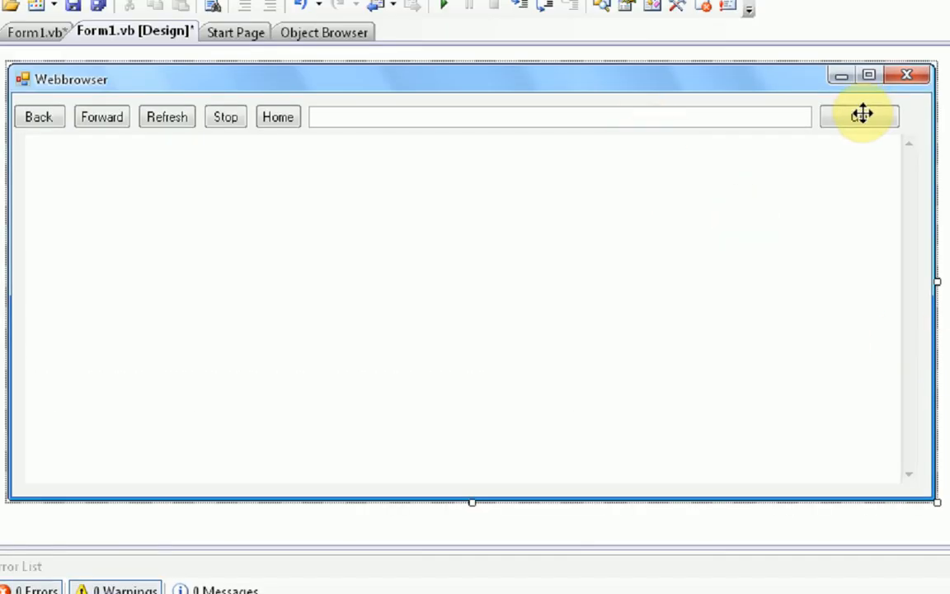
mouse_move(441, 9)
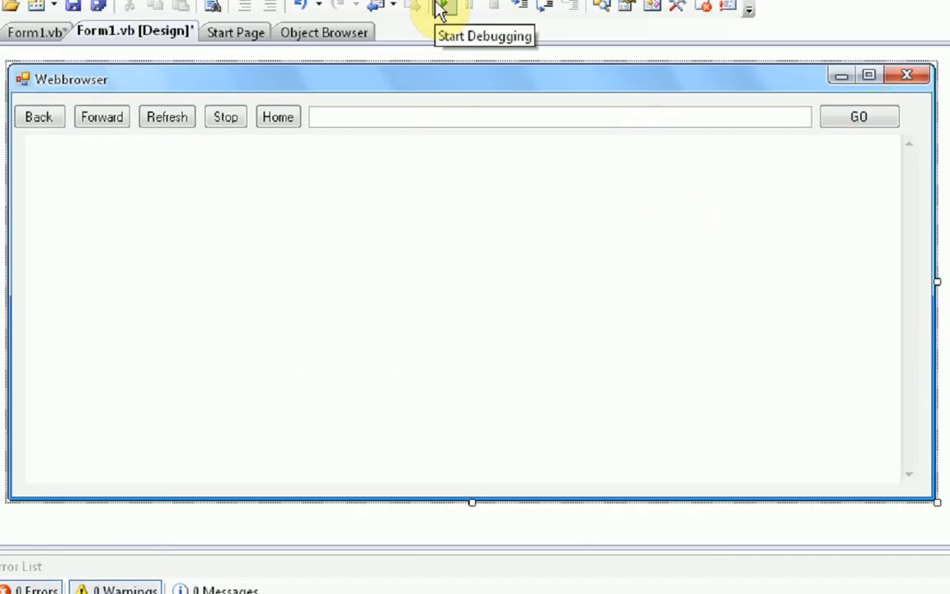
Start debugging so the Webbrowser form launches with its home page.
left_click(441, 7)
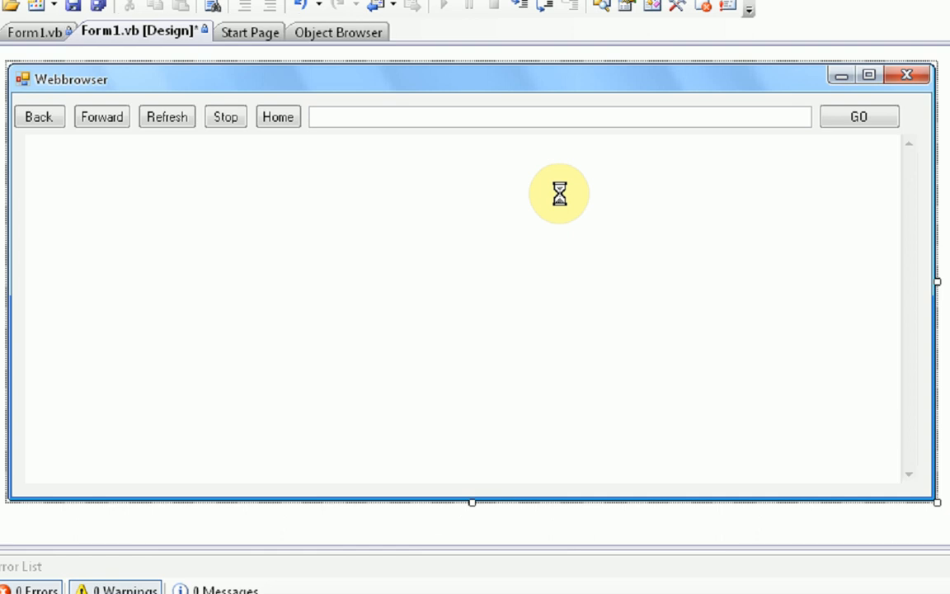
mouse_move(570, 215)
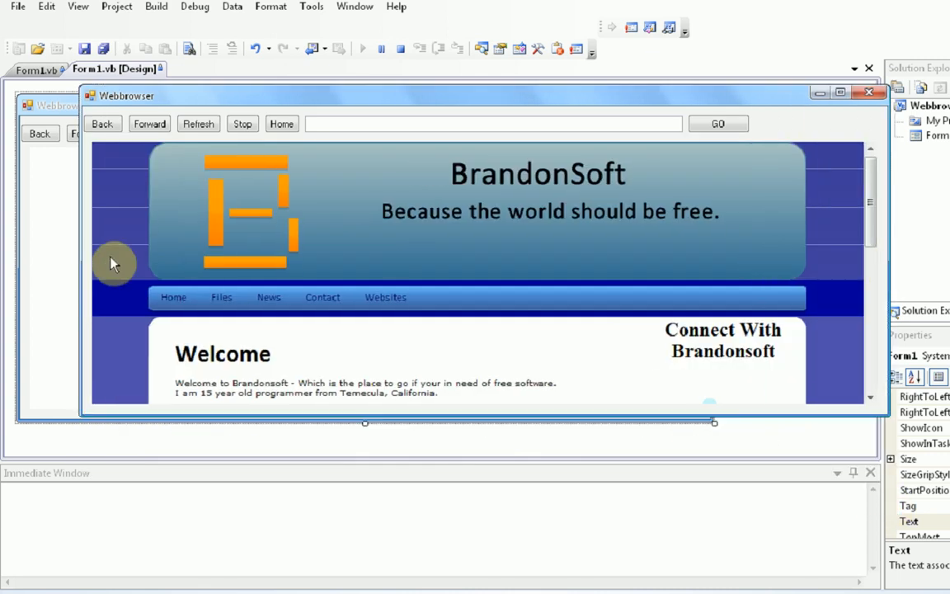
Move the running Webbrowser window down-right and scroll through the BrandonSoft page.
left_click_drag(128, 96, 240, 99)
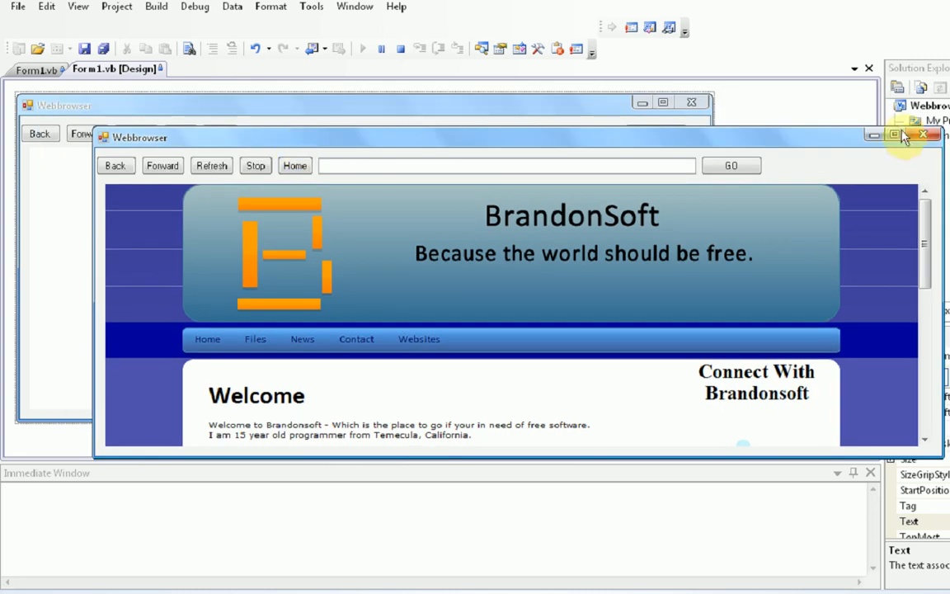
mouse_move(477, 334)
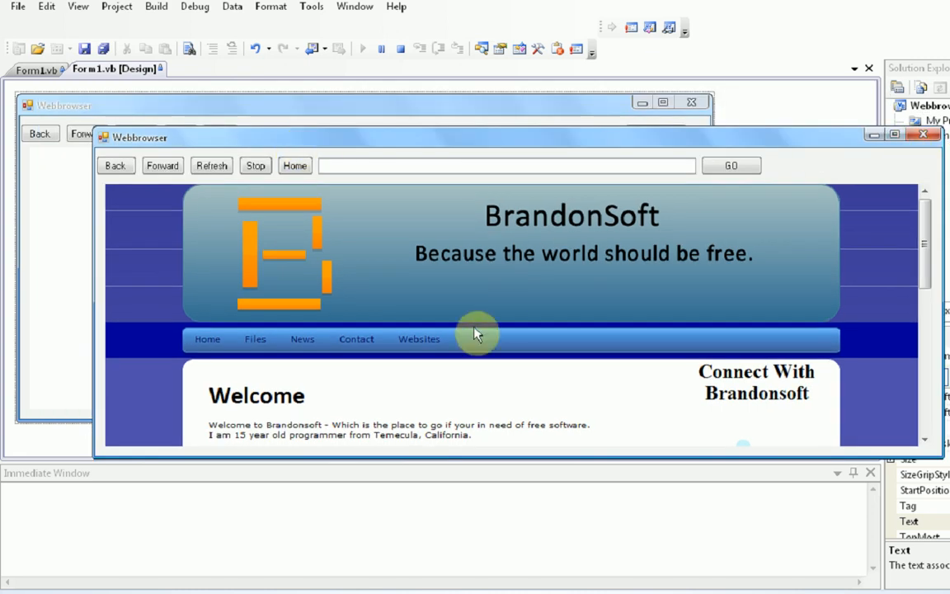
mouse_move(928, 243)
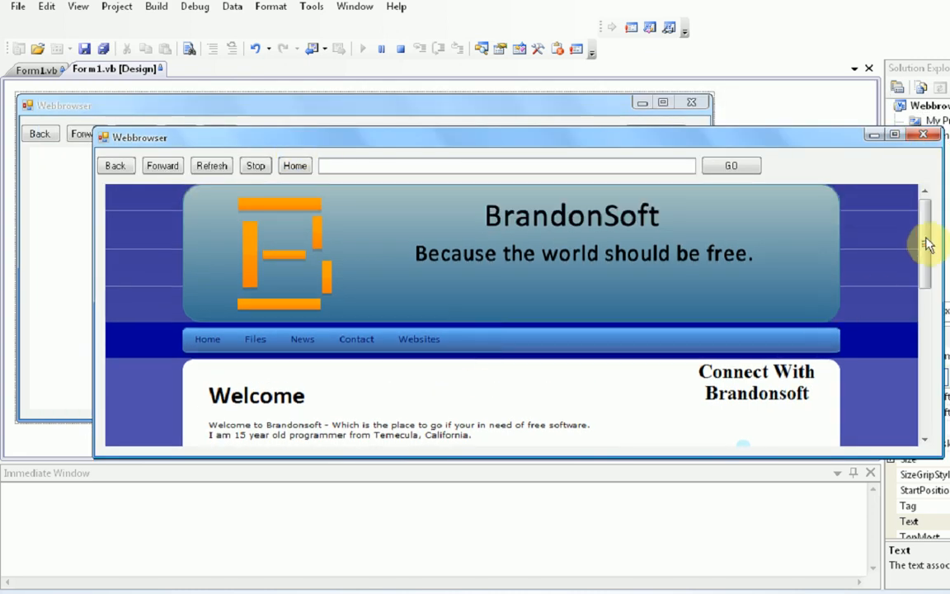
scroll("down", 3)
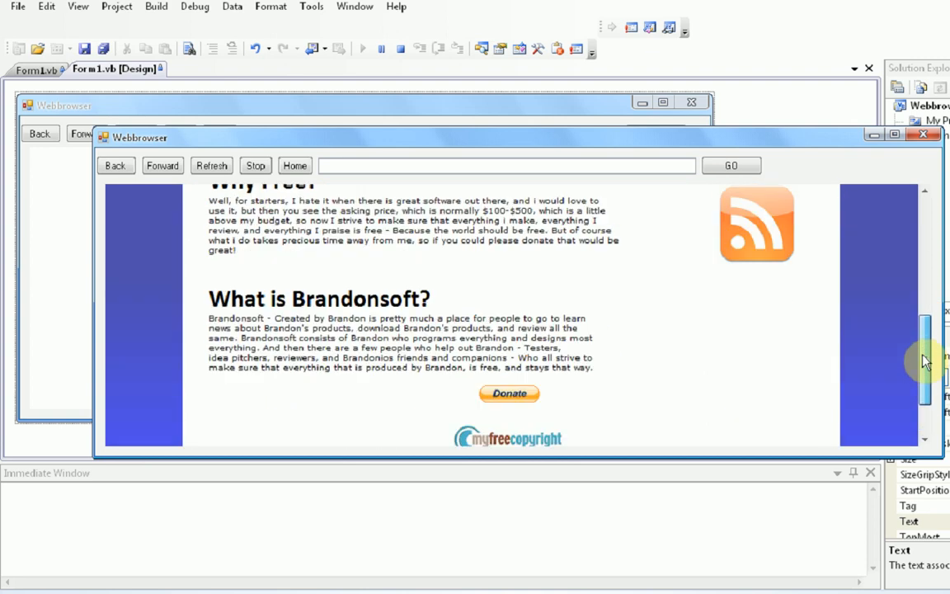
scroll("up", 3)
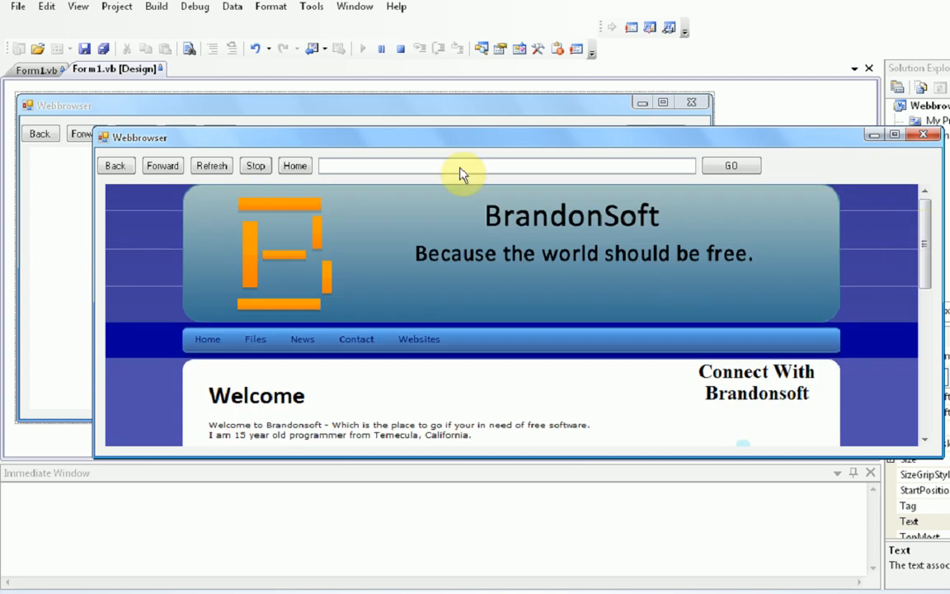
Browse to Google, go Back to BrandonSoft, then Forward to Google again.
type("http://google.com")
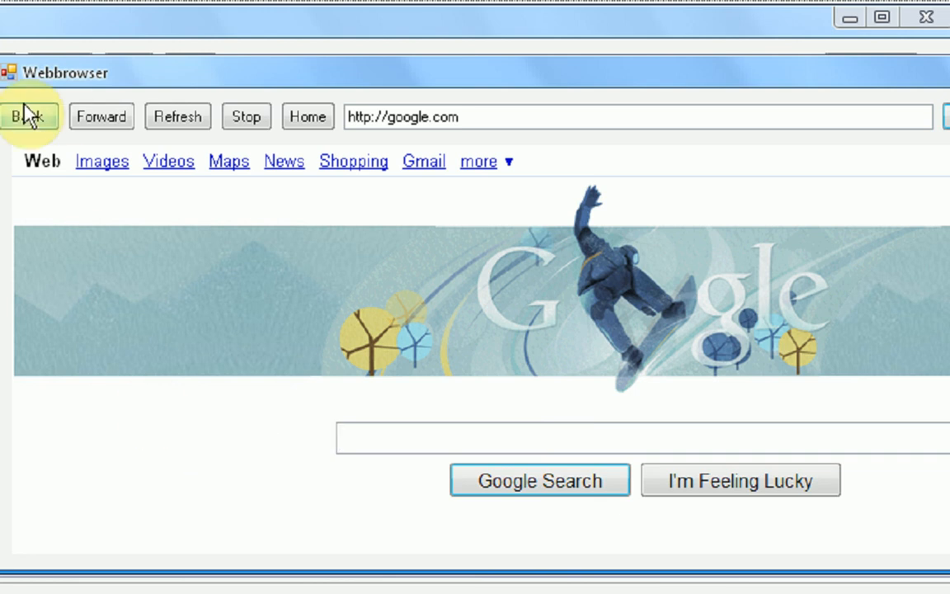
left_click(30, 116)
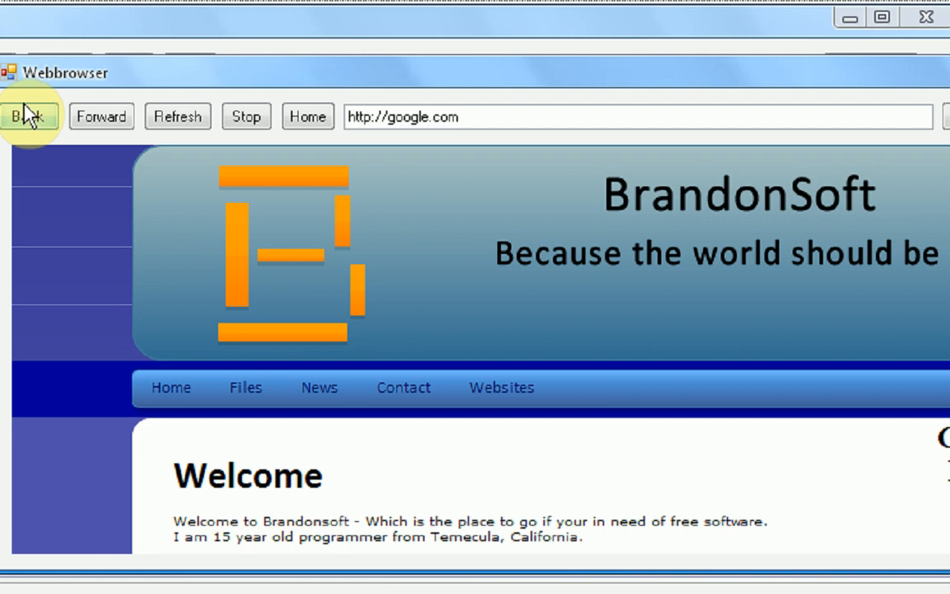
mouse_move(102, 116)
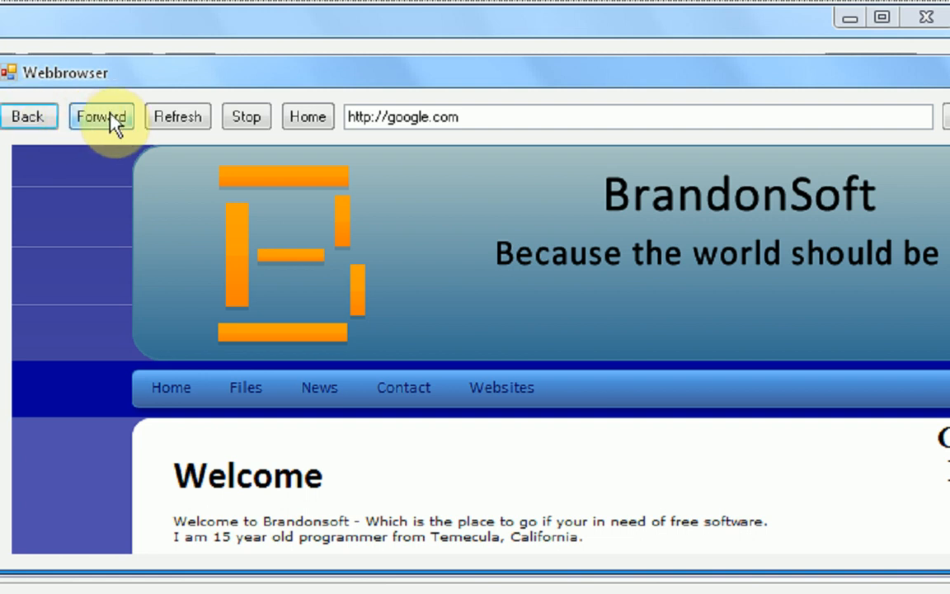
left_click(102, 117)
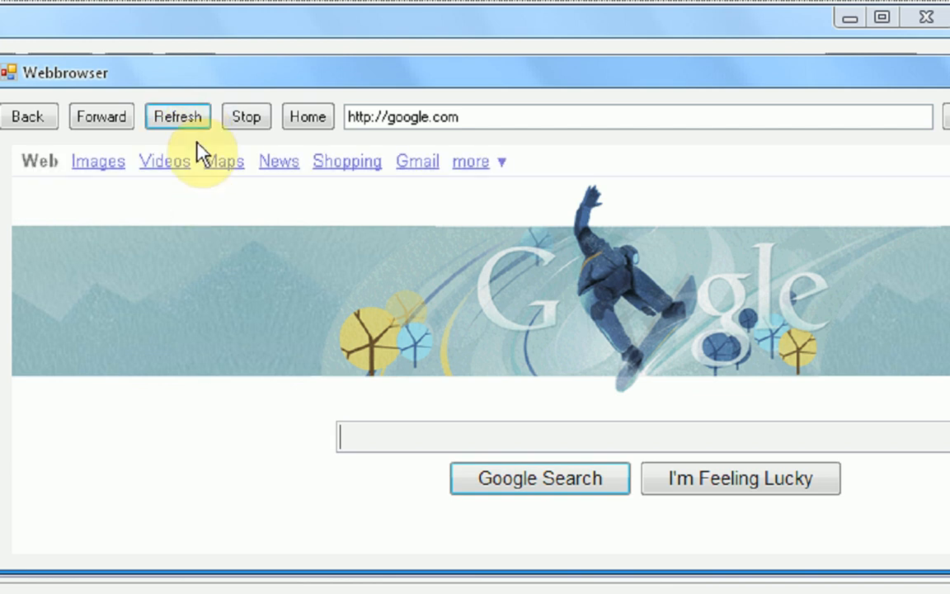
Refresh the Google page twice, then Stop the loading page.
left_click(177, 116)
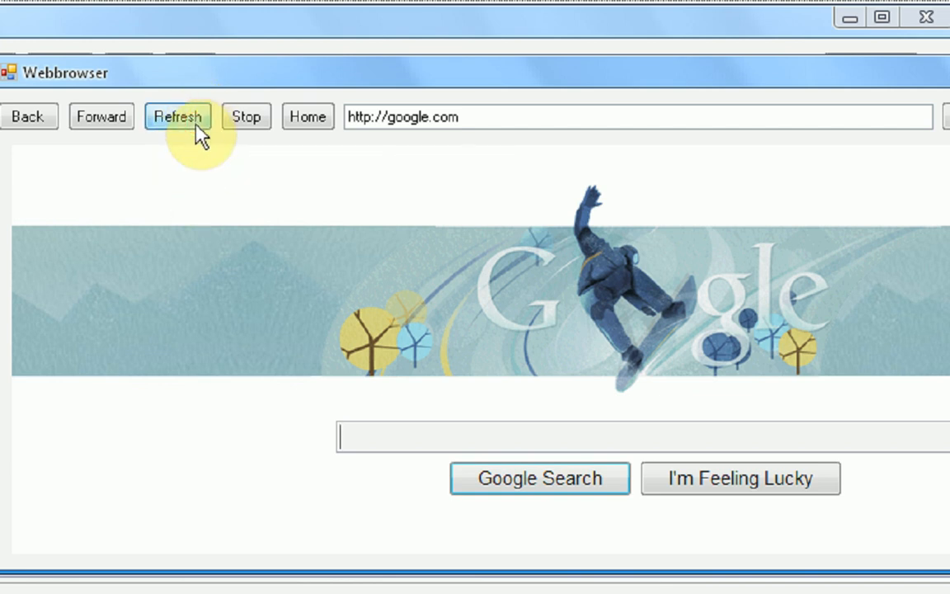
left_click(178, 116)
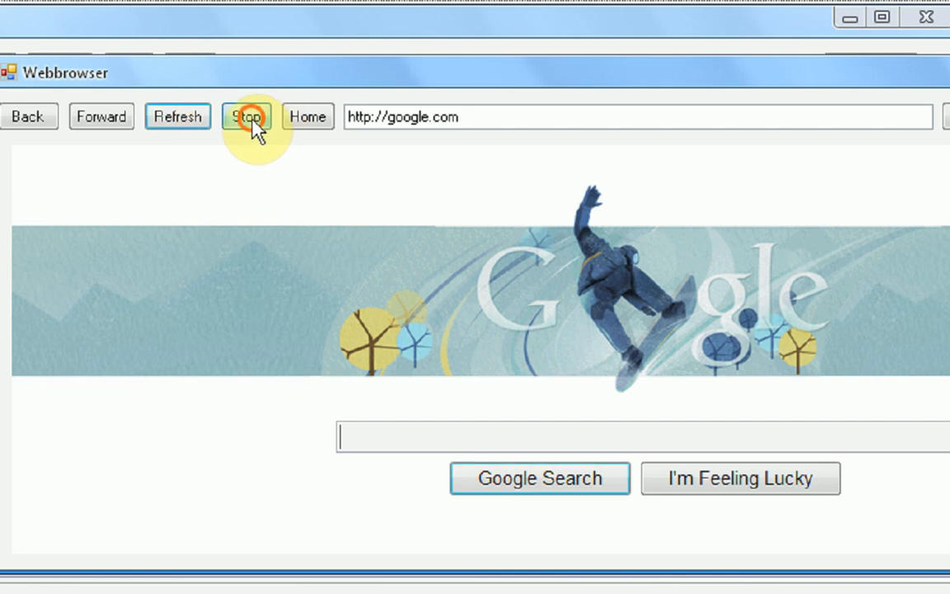
left_click(245, 115)
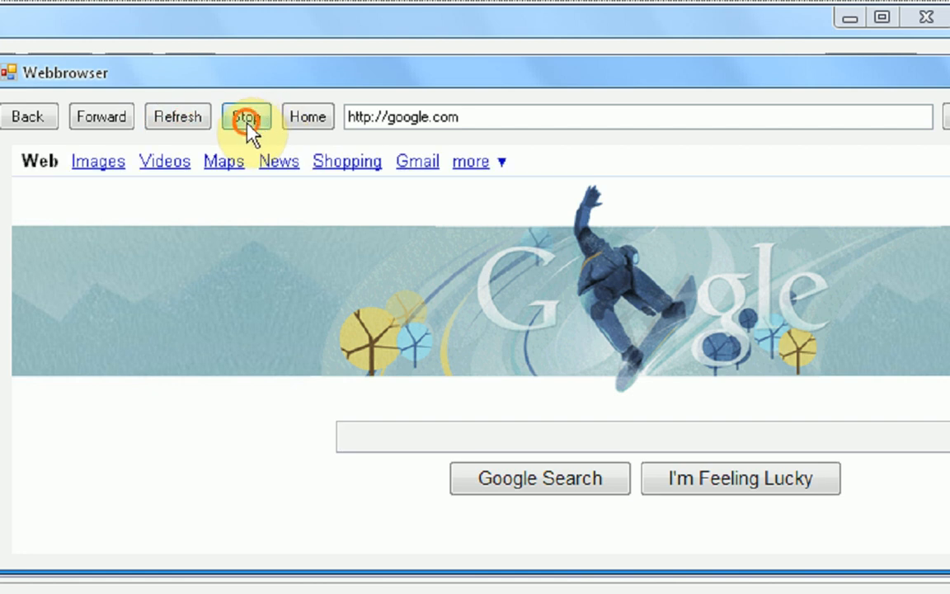
mouse_move(247, 144)
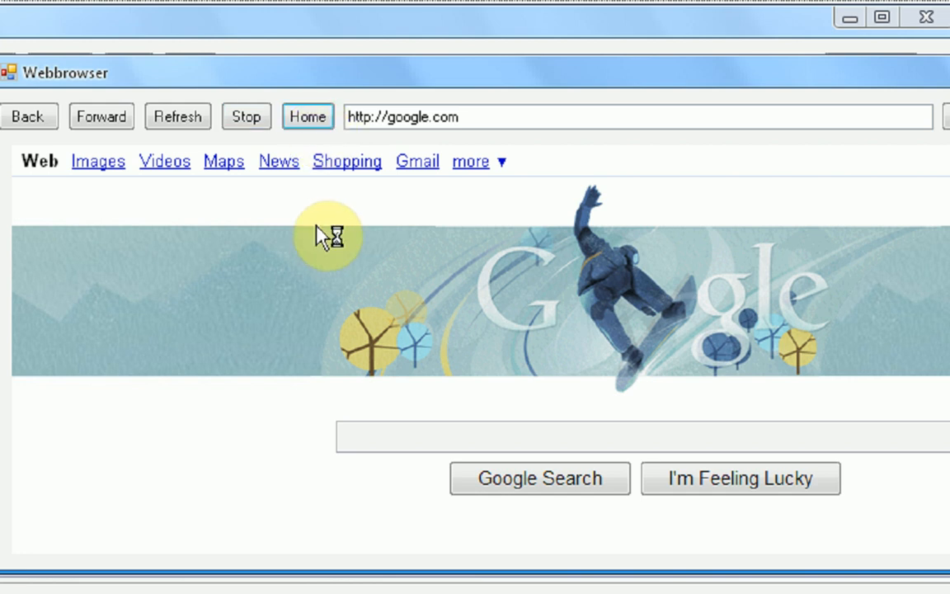
mouse_move(326, 225)
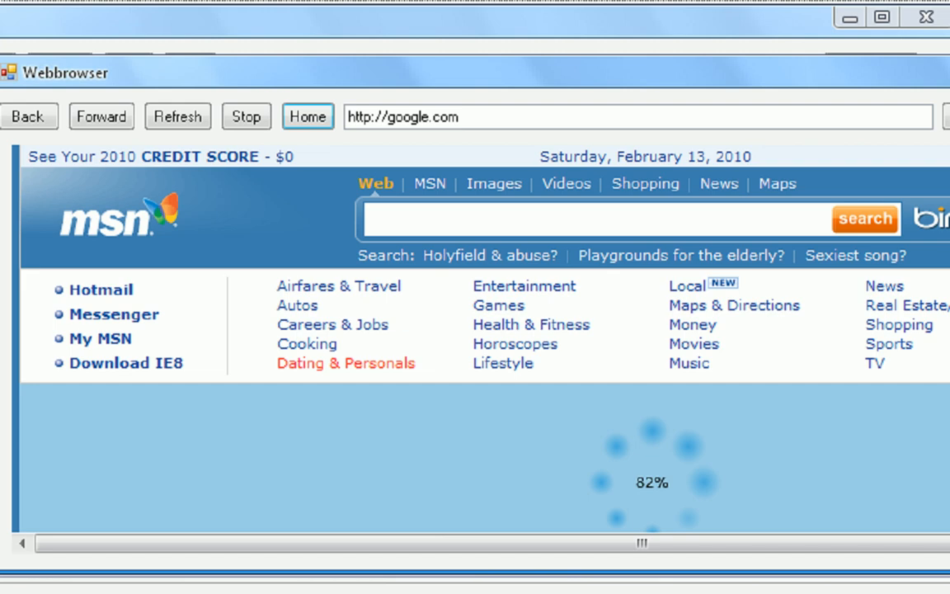
mouse_move(693, 314)
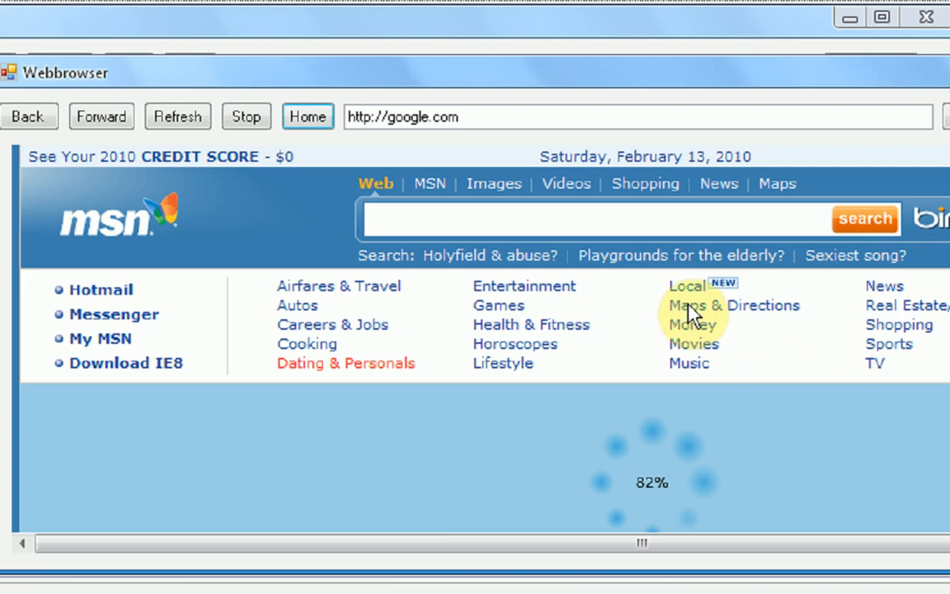
mouse_move(691, 334)
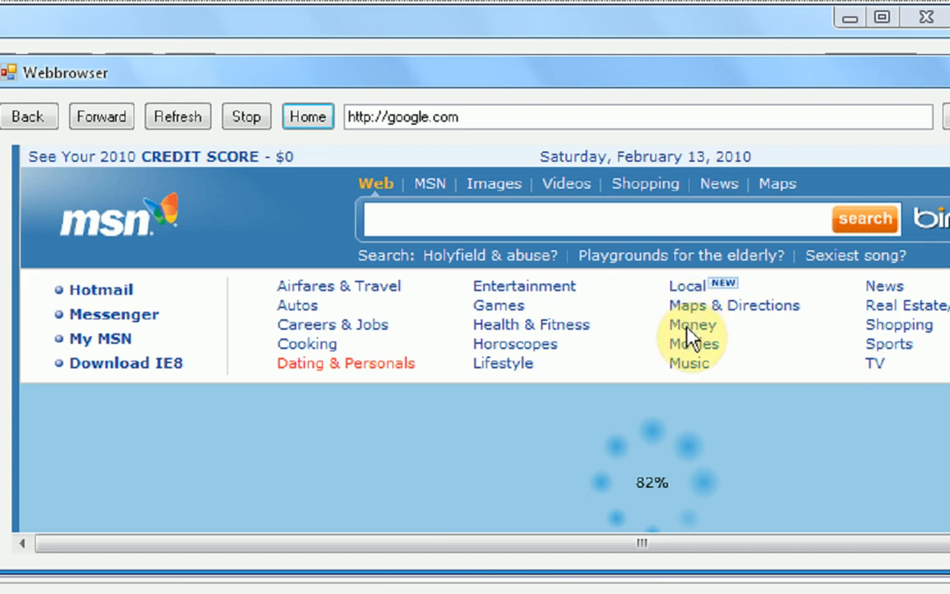
mouse_move(607, 426)
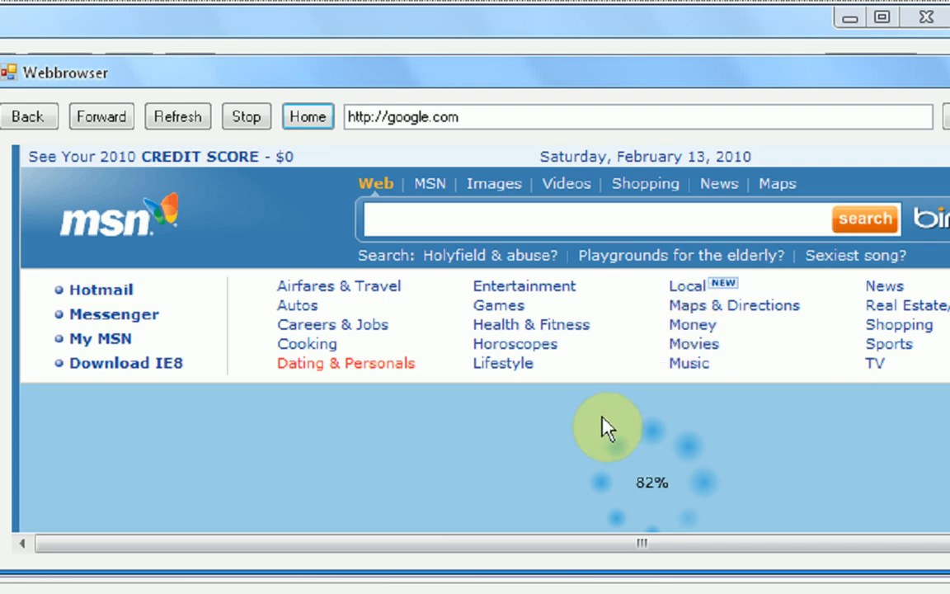
mouse_move(771, 421)
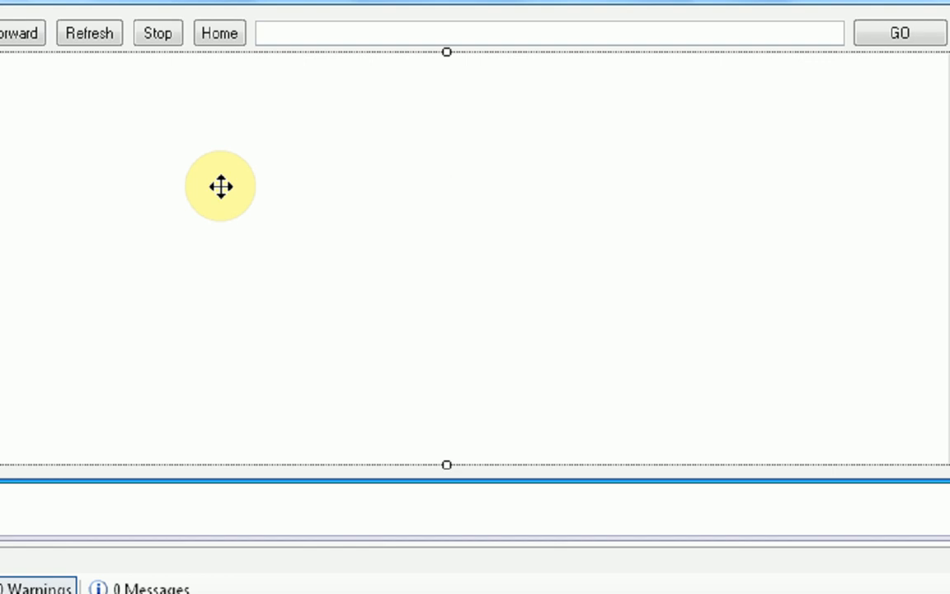
mouse_move(478, 51)
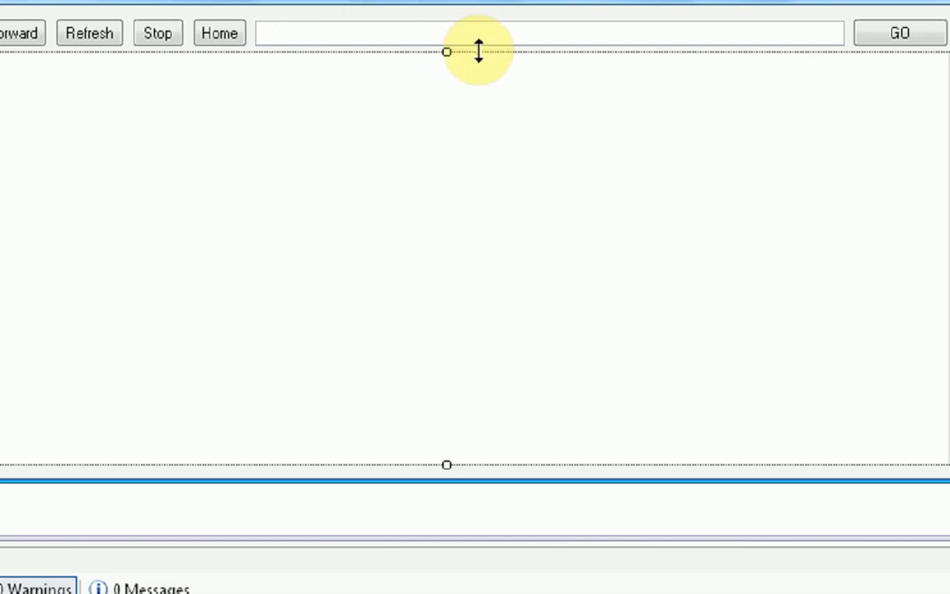
mouse_move(508, 68)
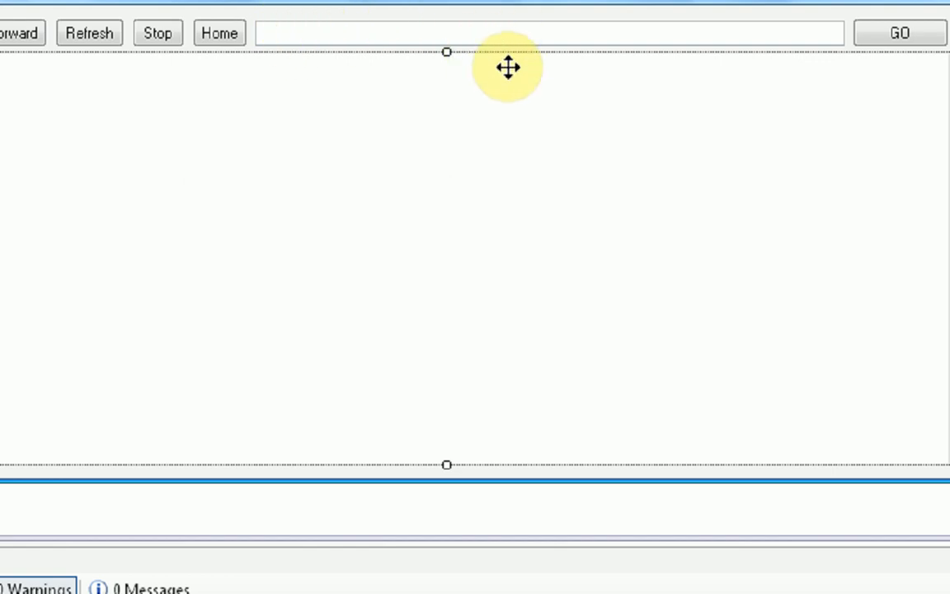
mouse_move(853, 484)
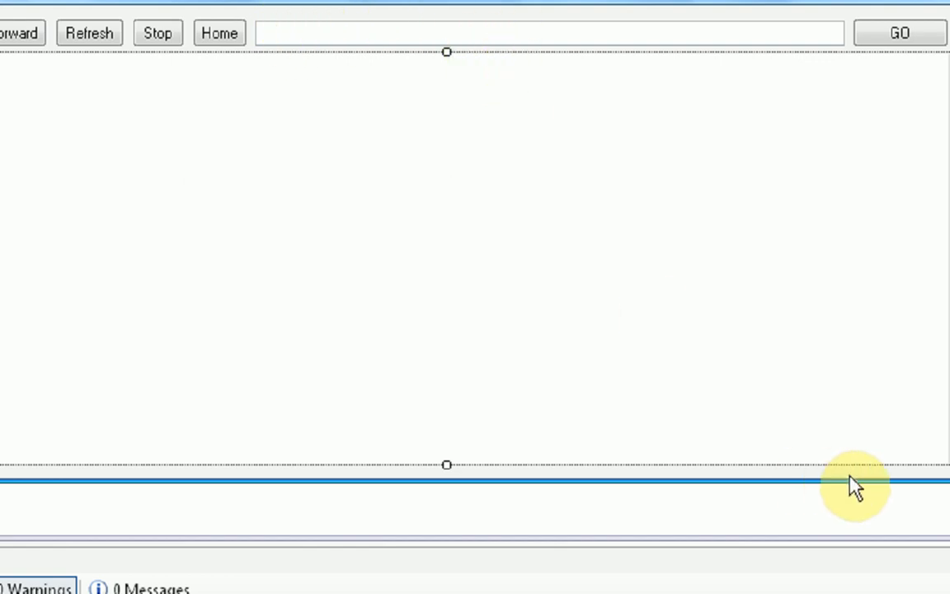
mouse_move(596, 345)
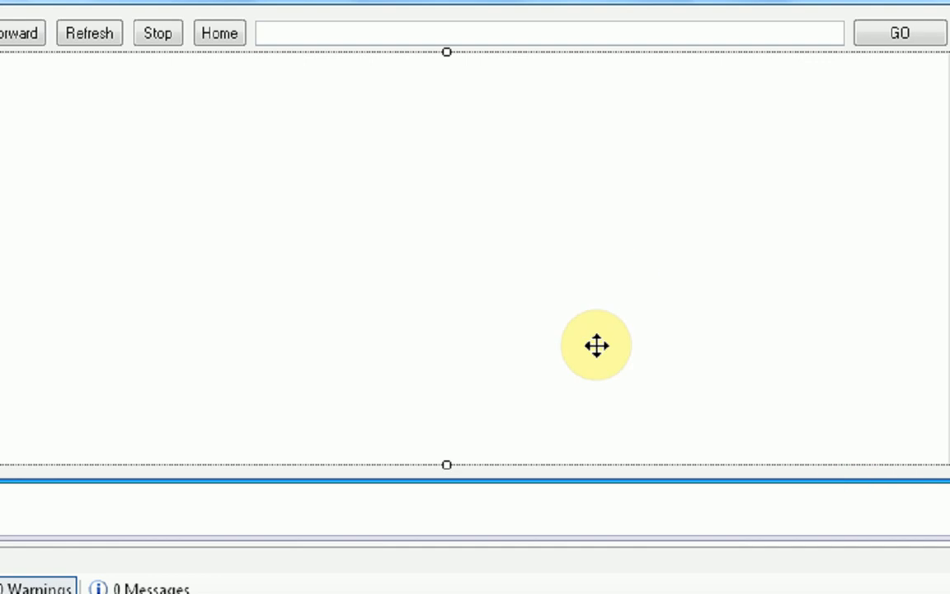
mouse_move(336, 45)
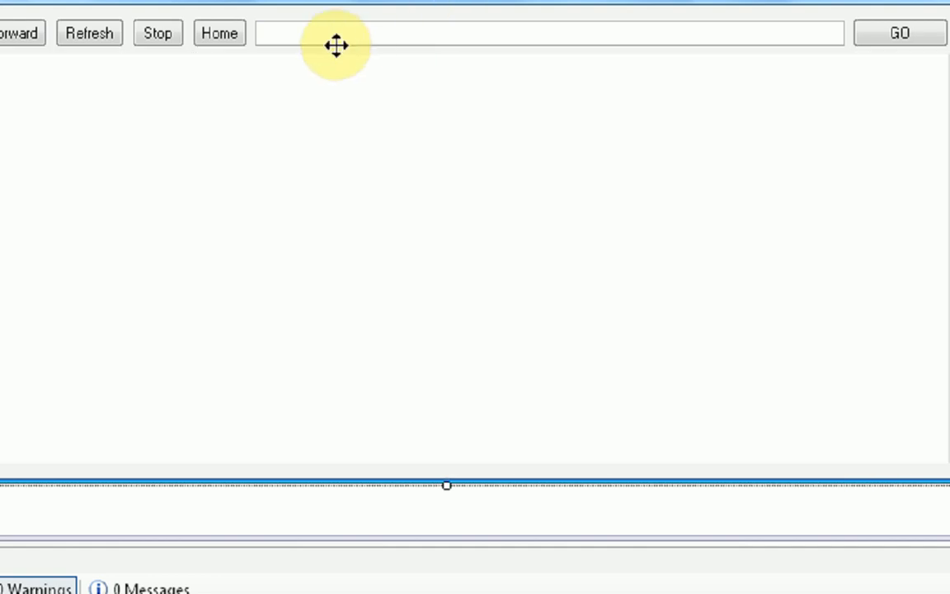
mouse_move(476, 10)
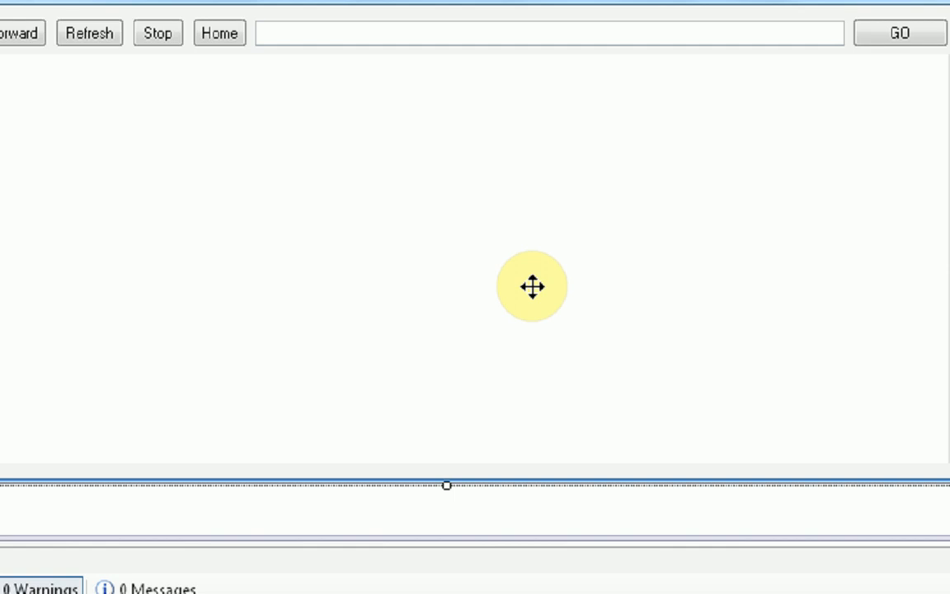
mouse_move(427, 382)
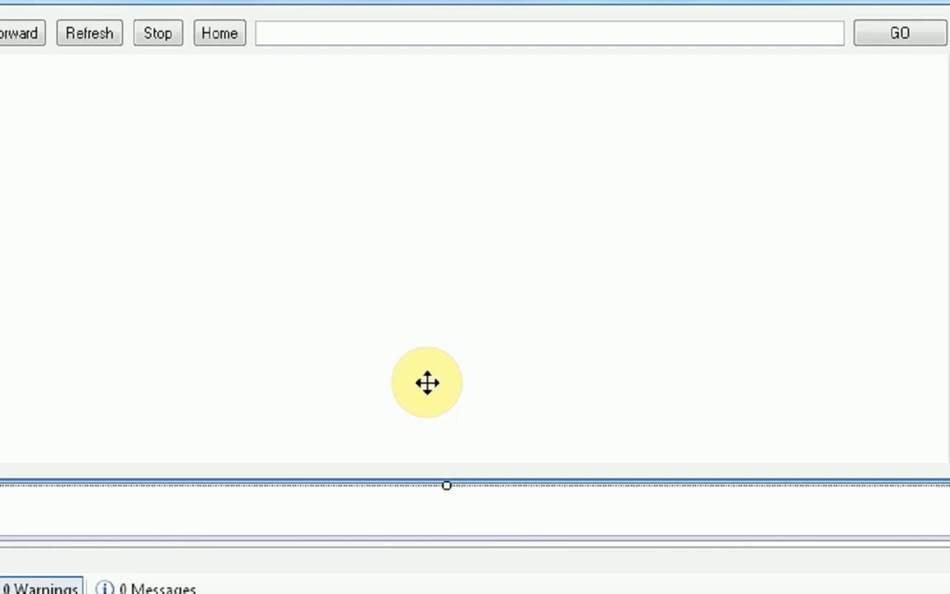
mouse_move(436, 23)
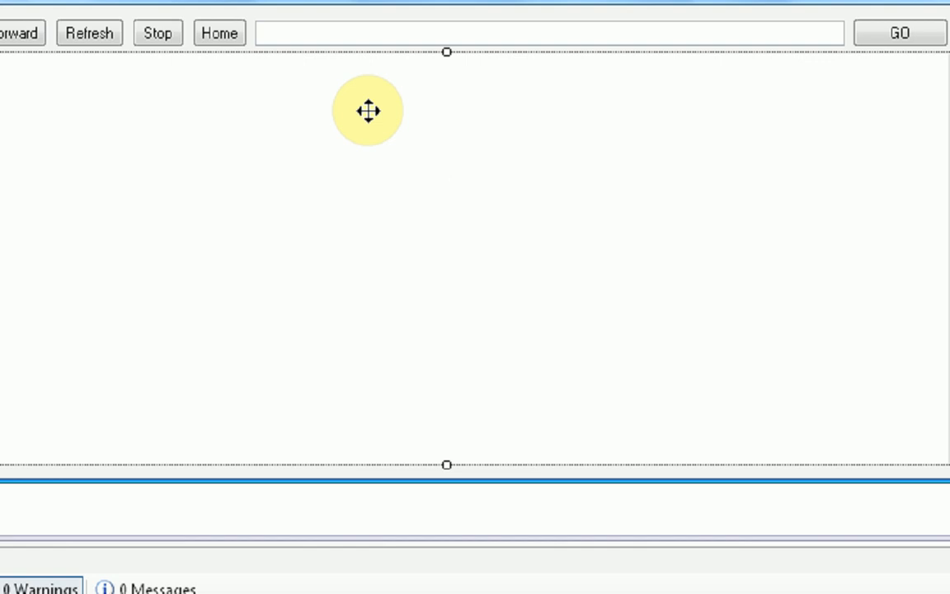
mouse_move(380, 215)
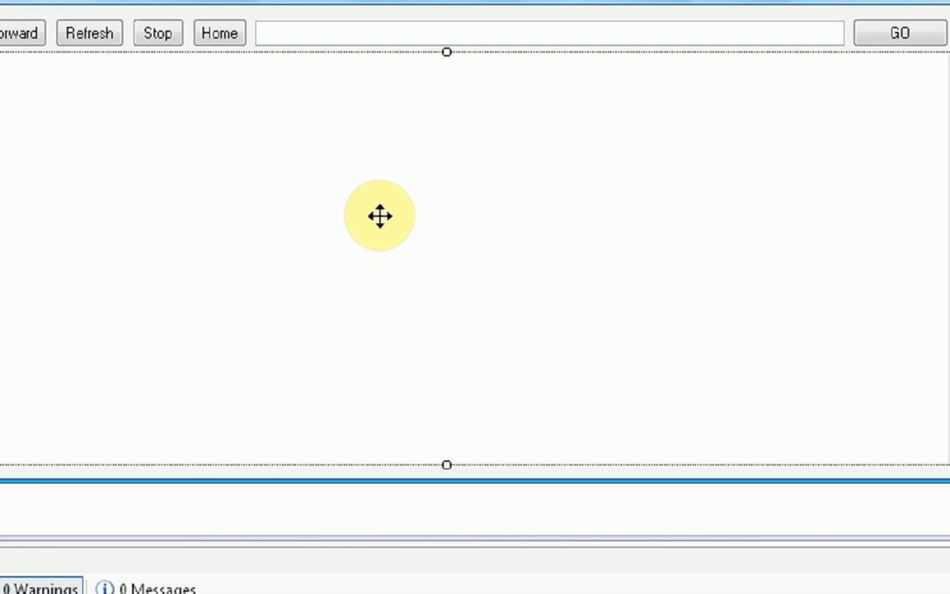
mouse_move(546, 299)
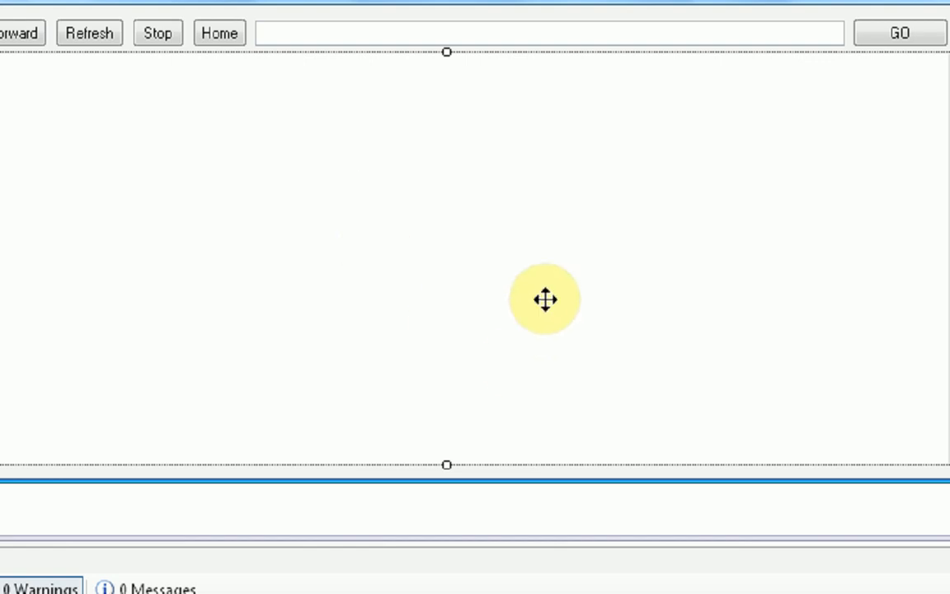
mouse_move(667, 412)
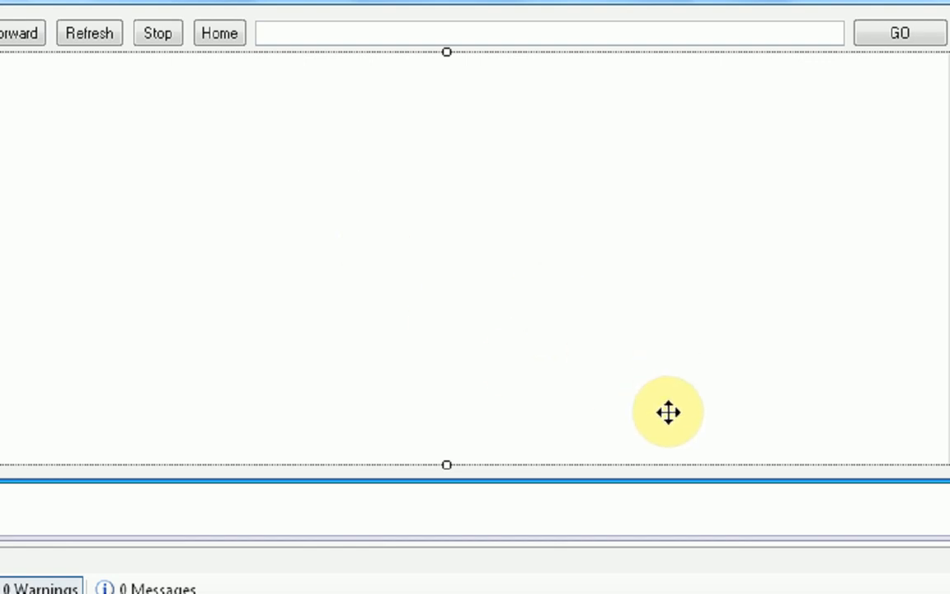
mouse_move(775, 401)
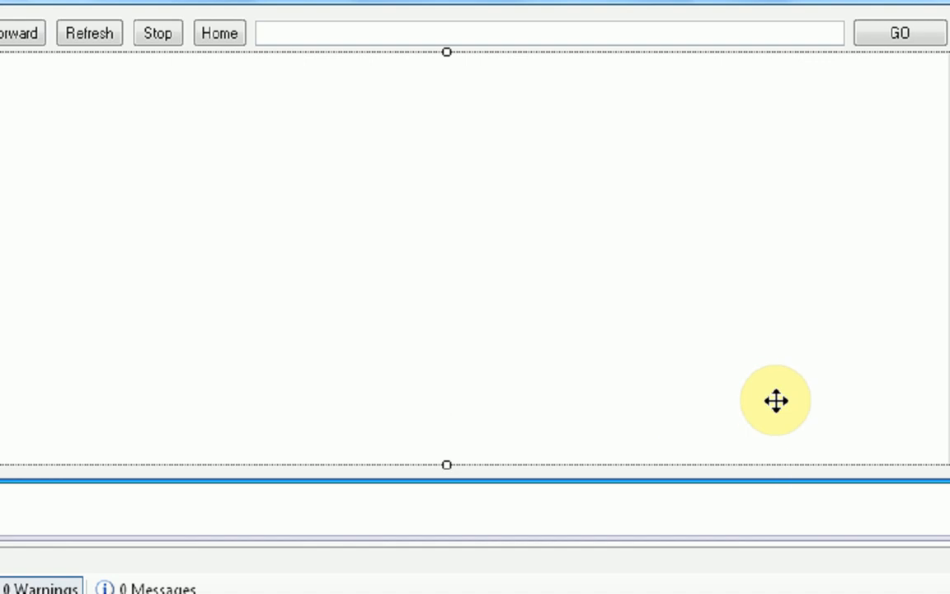
mouse_move(812, 428)
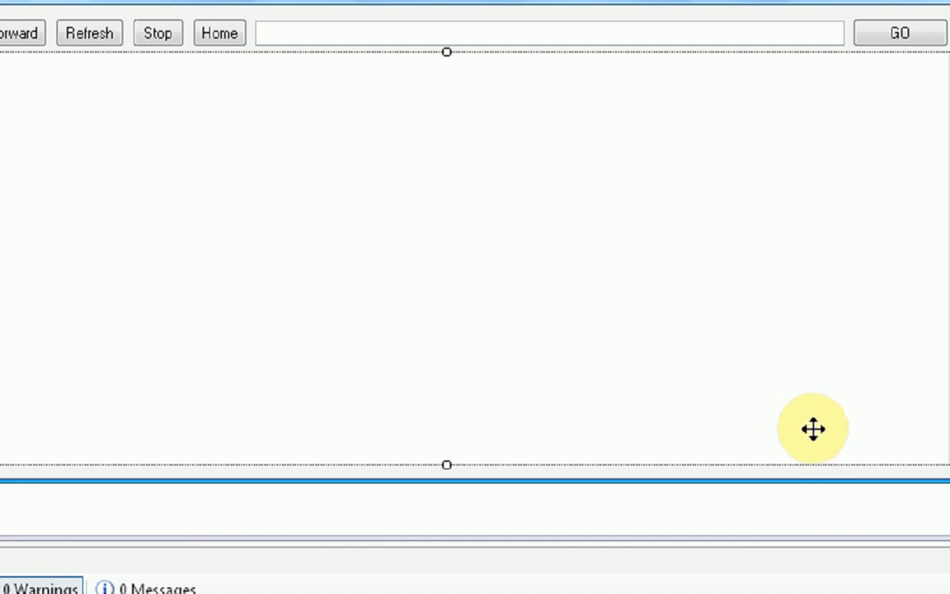
mouse_move(803, 350)
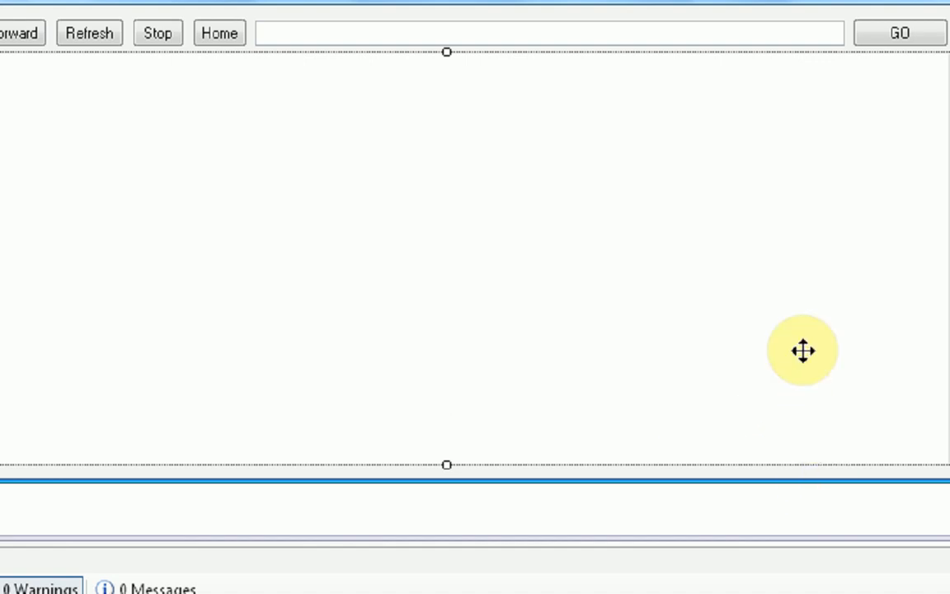
mouse_move(882, 344)
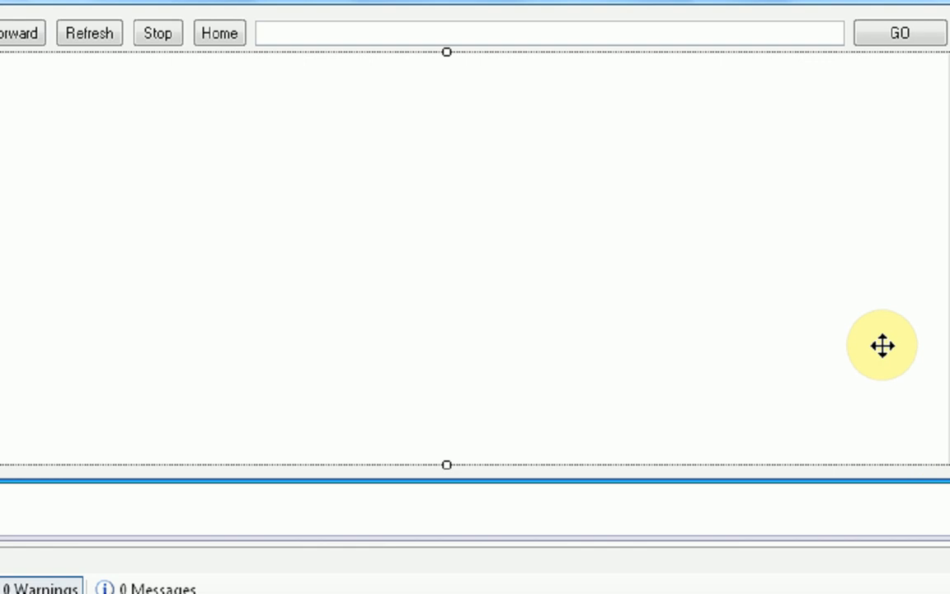